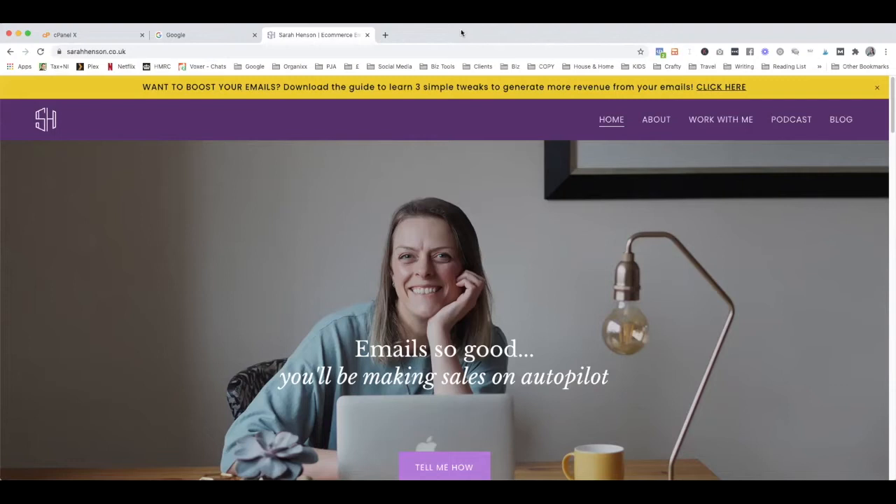
# Switch to the Google start page tab and open Gmail from its homepage
pyautogui.click(203, 35)
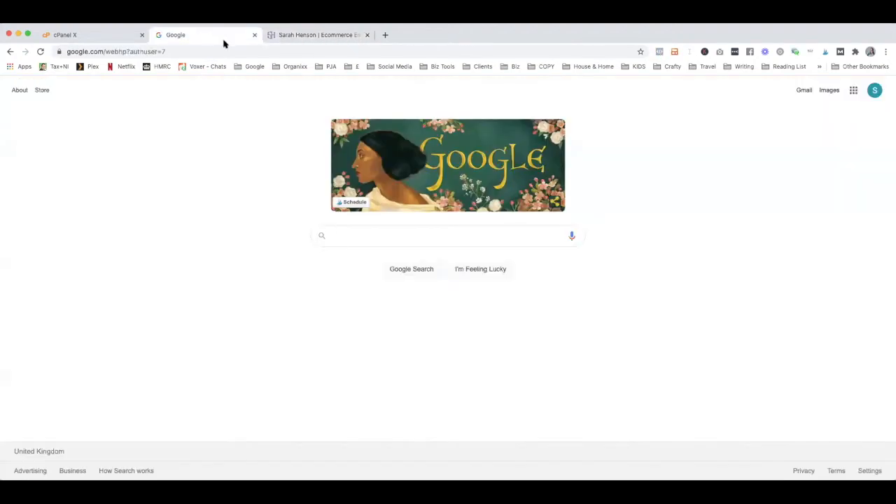
pyautogui.moveTo(787, 137)
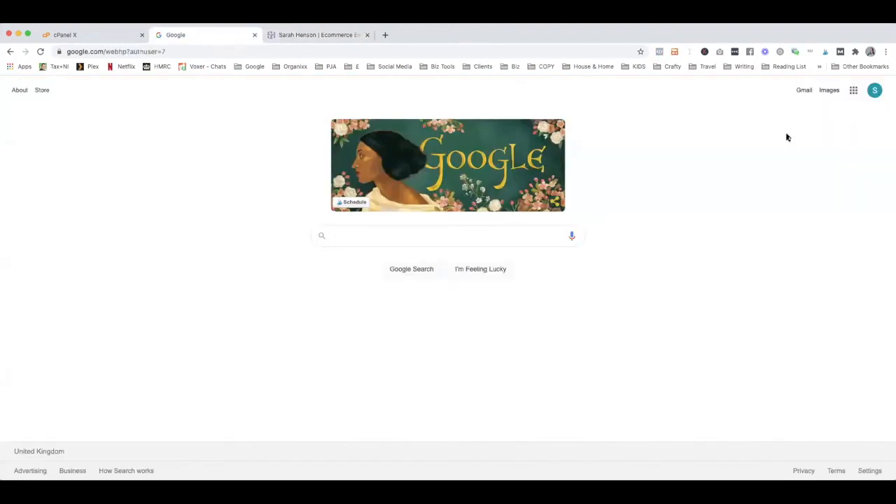
pyautogui.click(874, 89)
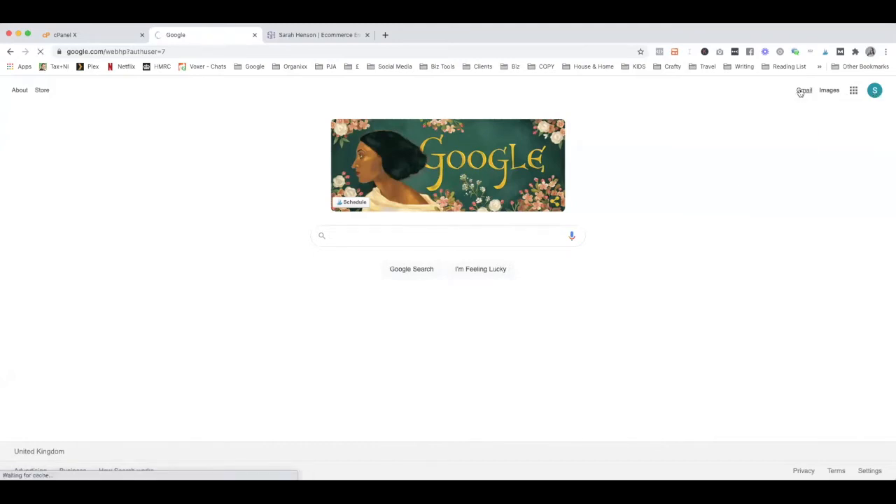
pyautogui.click(804, 89)
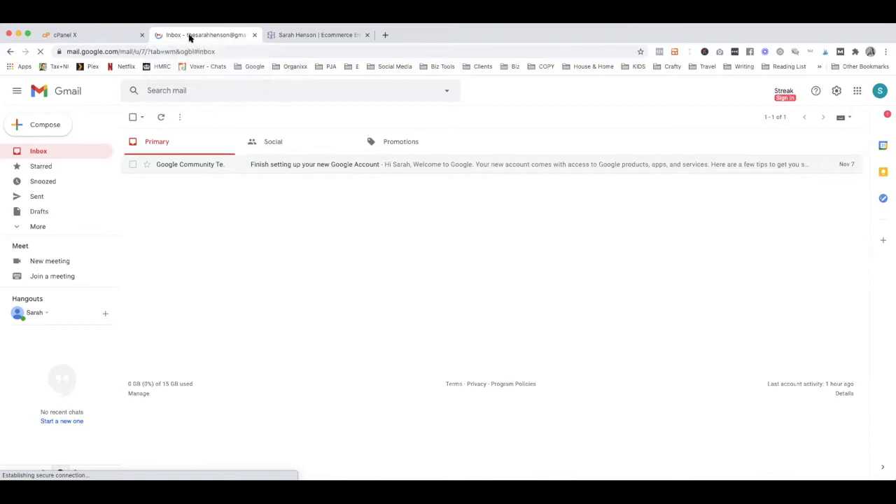
pyautogui.moveTo(203, 34)
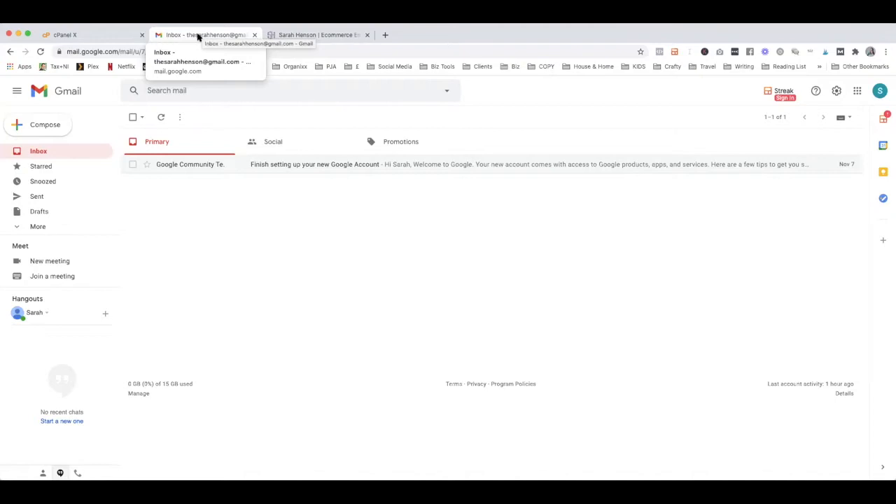
pyautogui.moveTo(264, 239)
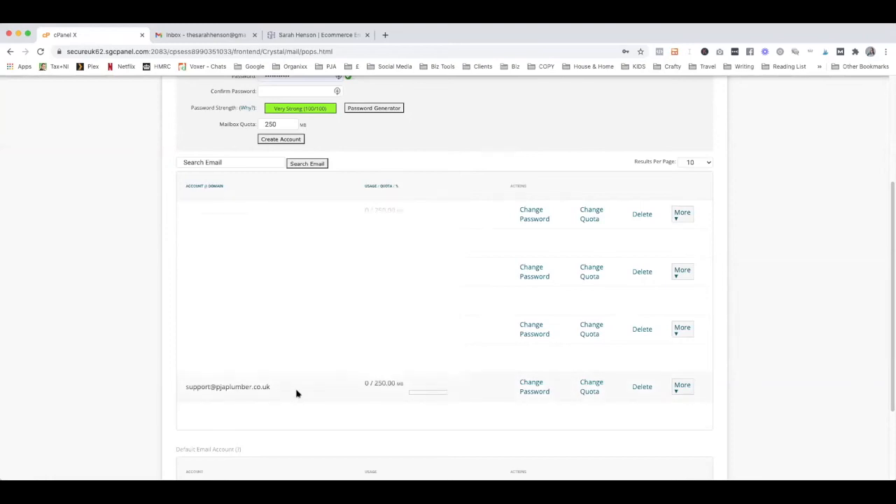
pyautogui.moveTo(294, 387)
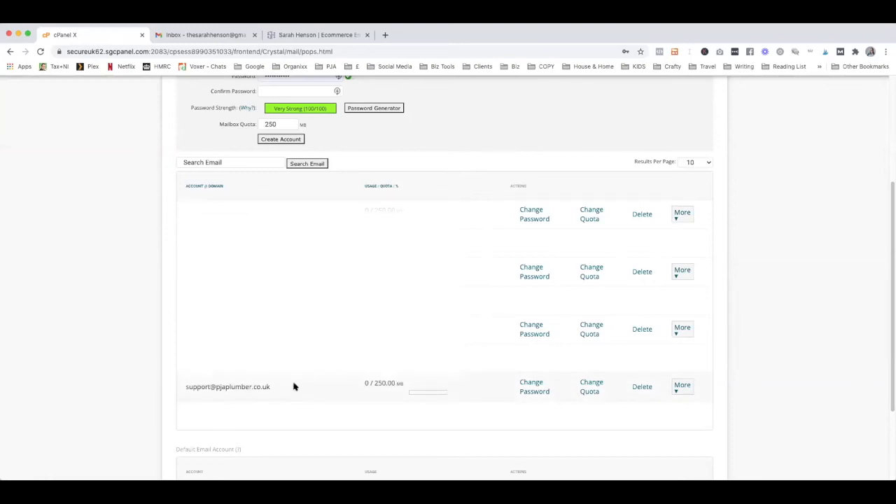
pyautogui.moveTo(185, 397)
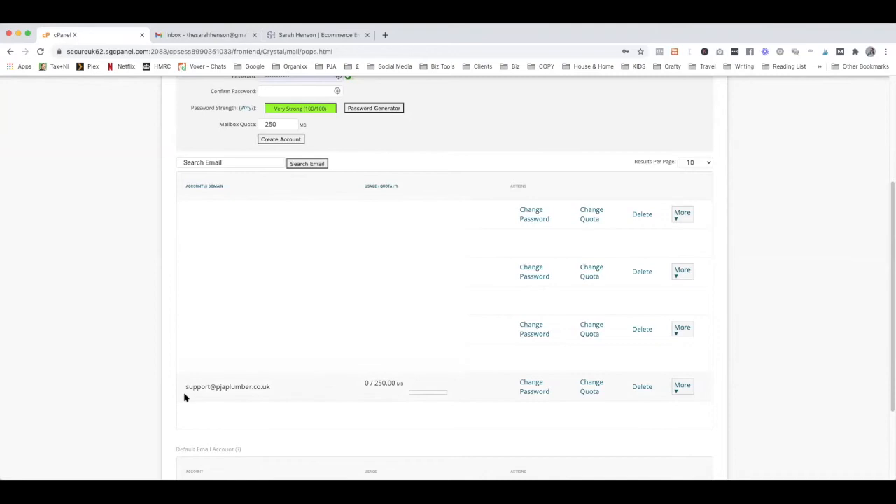
pyautogui.moveTo(275, 395)
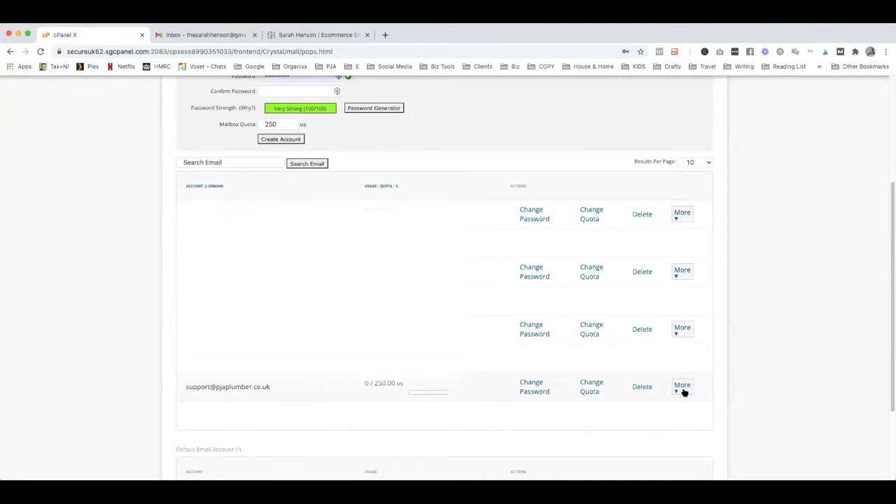
pyautogui.click(682, 386)
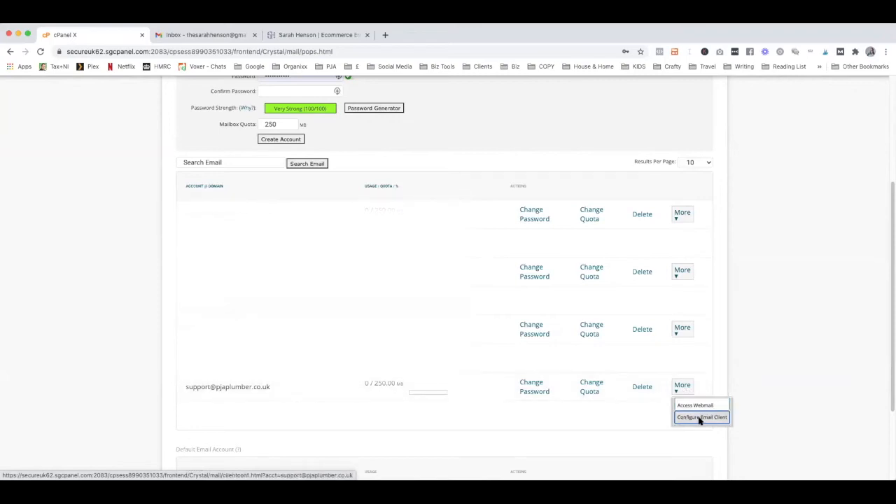
pyautogui.click(701, 417)
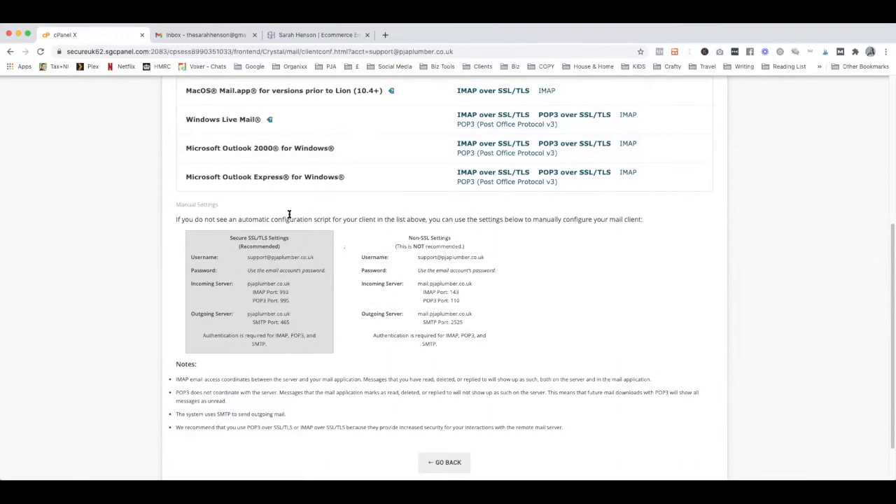
pyautogui.moveTo(240, 237)
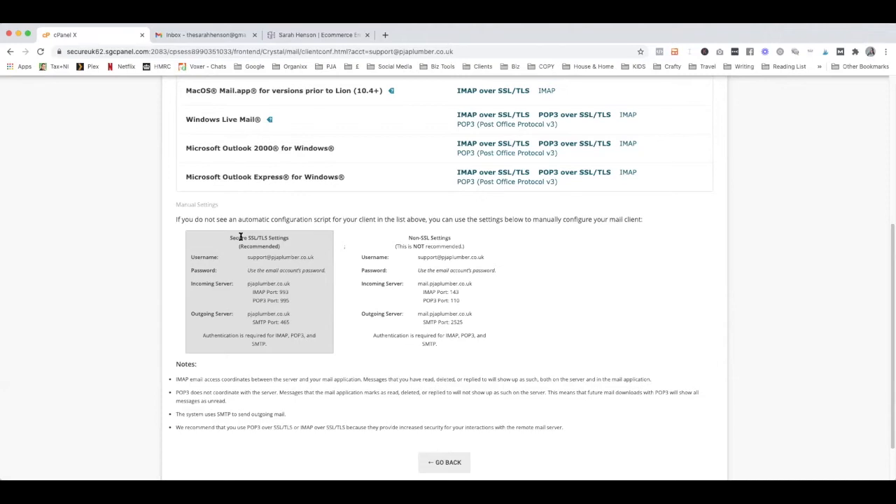
pyautogui.moveTo(289, 249)
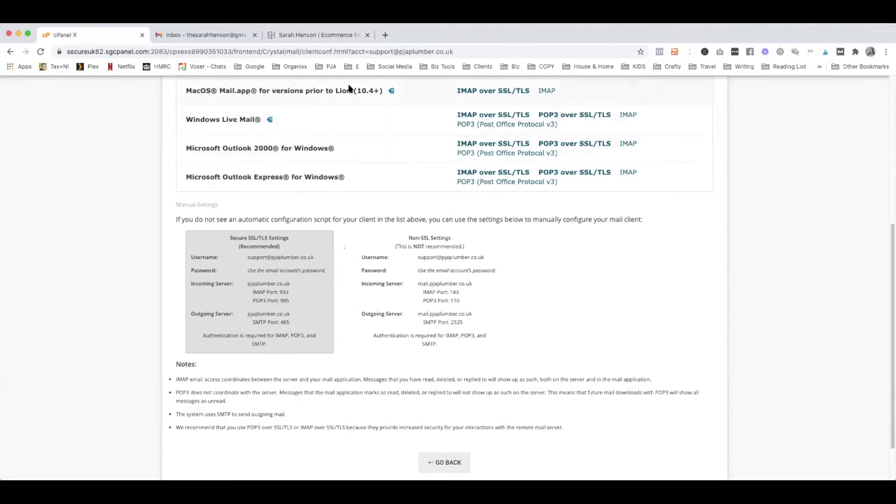
pyautogui.click(206, 35)
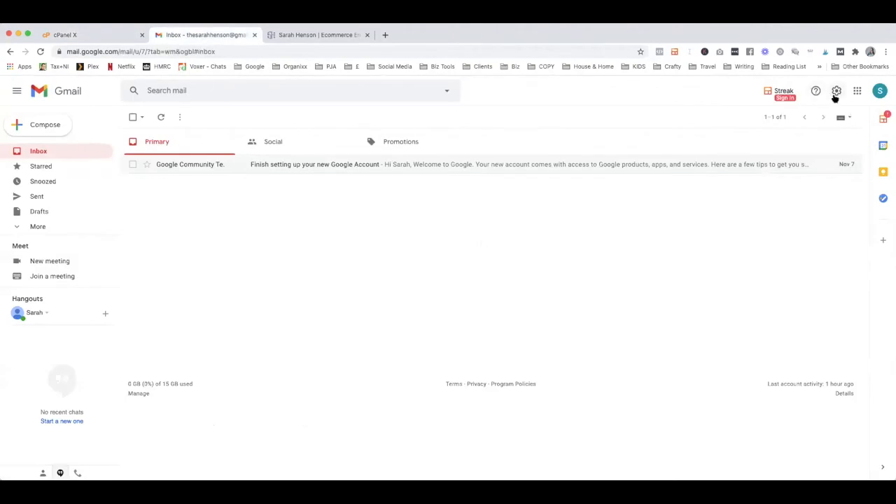
# Open Gmail's full settings from the gear menu and show Accounts and Import
pyautogui.click(836, 90)
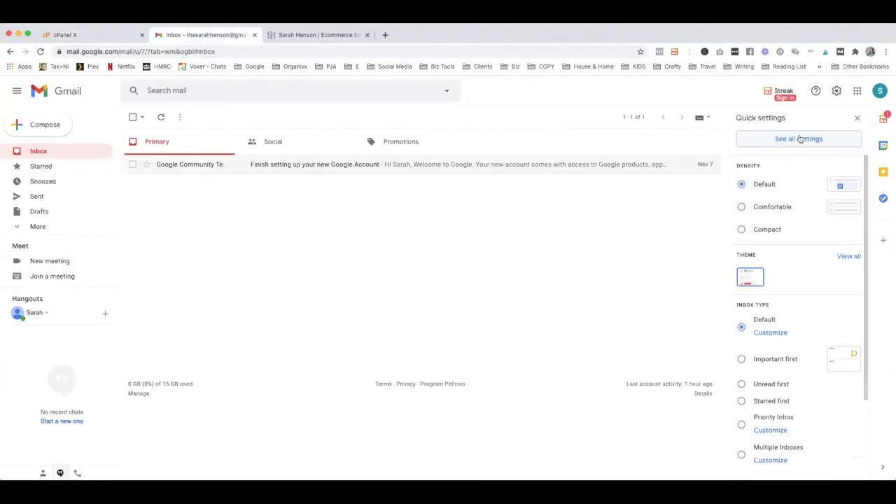
pyautogui.click(798, 138)
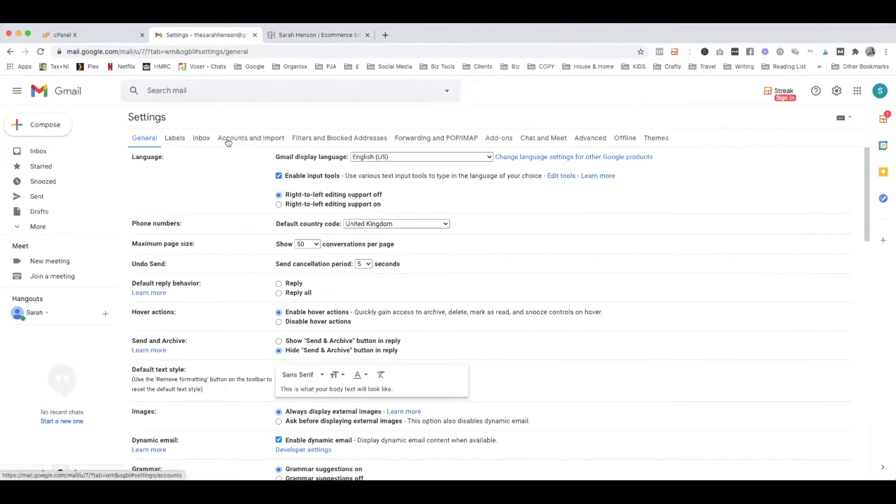
pyautogui.click(251, 137)
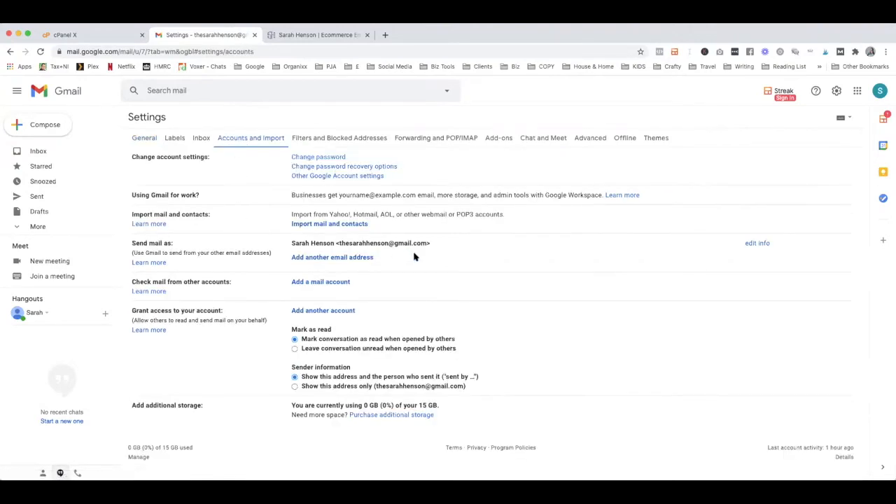
pyautogui.moveTo(192, 248)
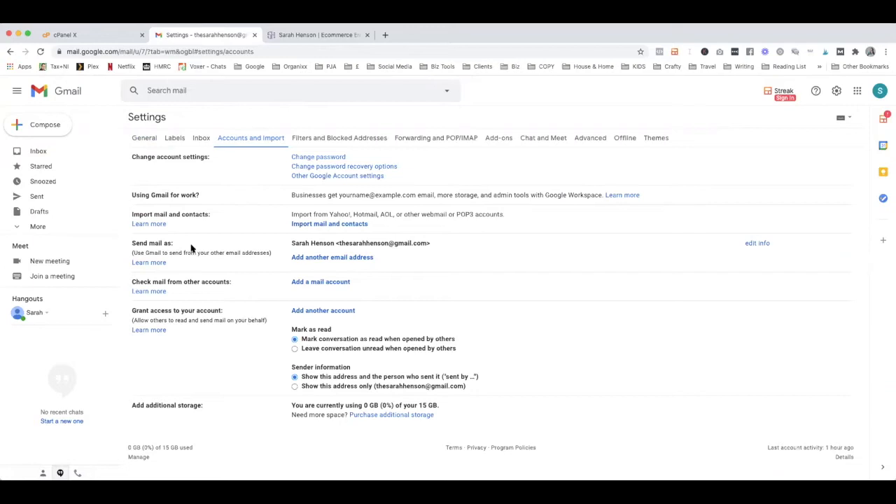
pyautogui.moveTo(197, 291)
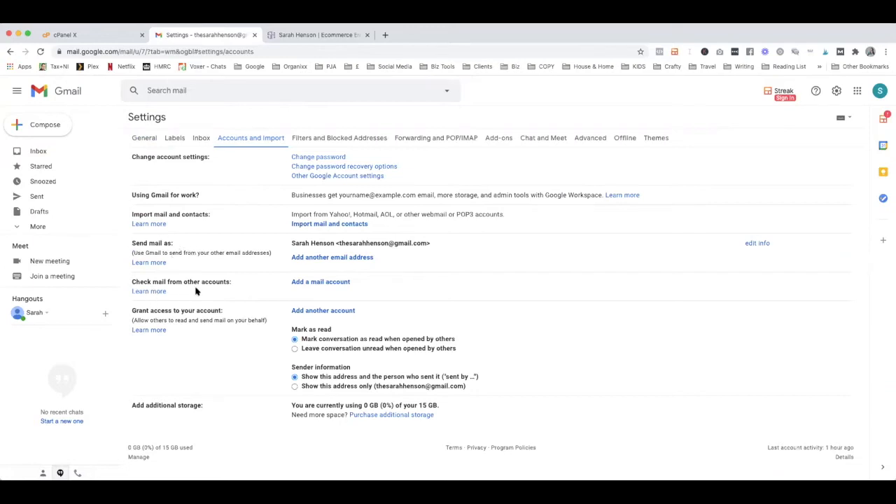
pyautogui.moveTo(368, 287)
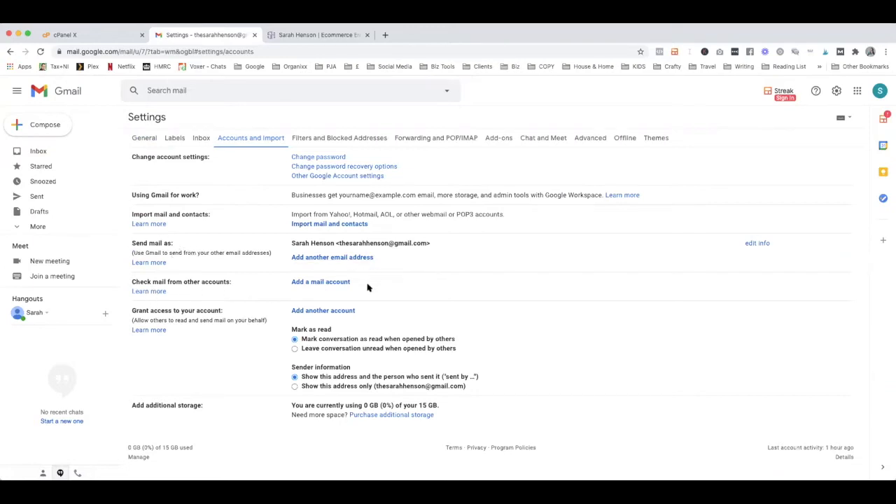
pyautogui.moveTo(394, 297)
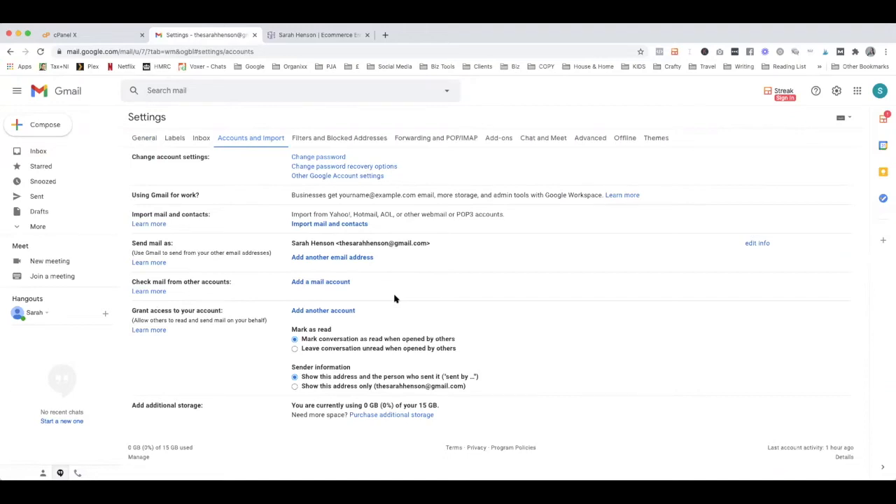
pyautogui.moveTo(383, 264)
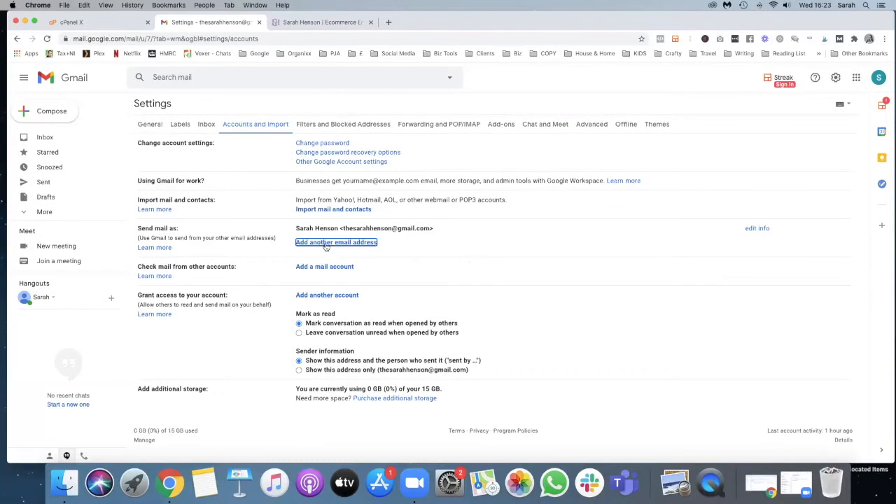
pyautogui.click(335, 242)
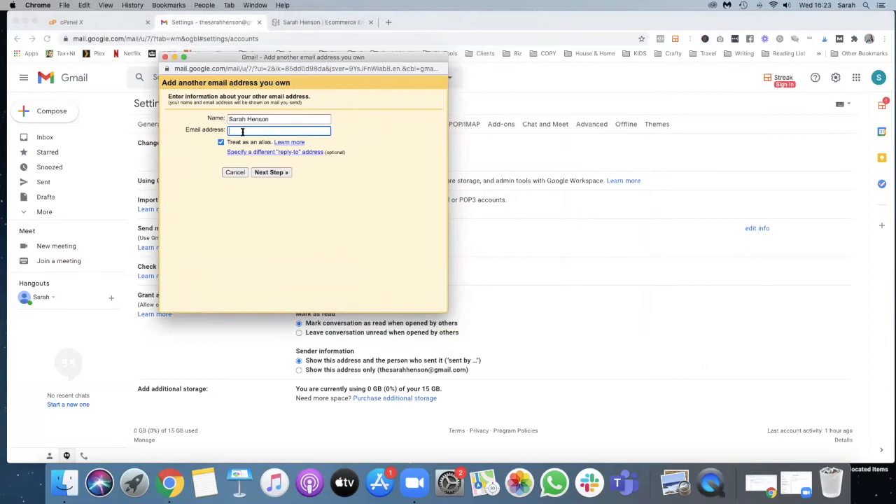
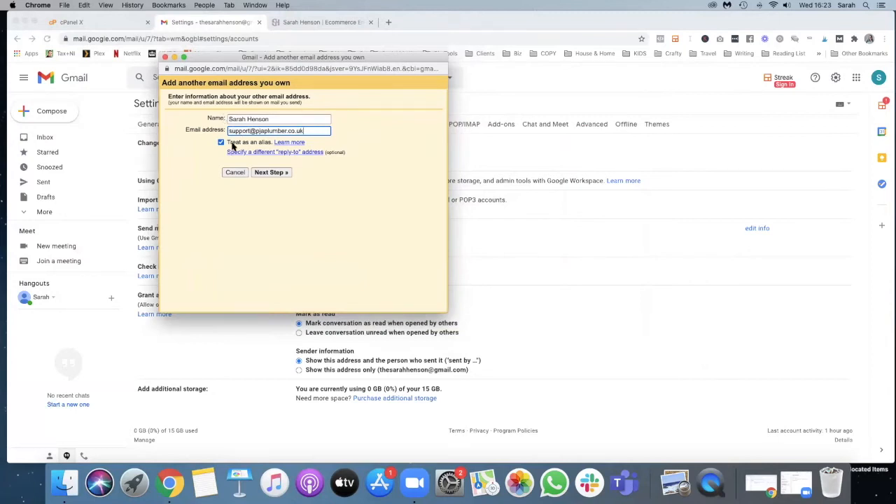
pyautogui.click(270, 173)
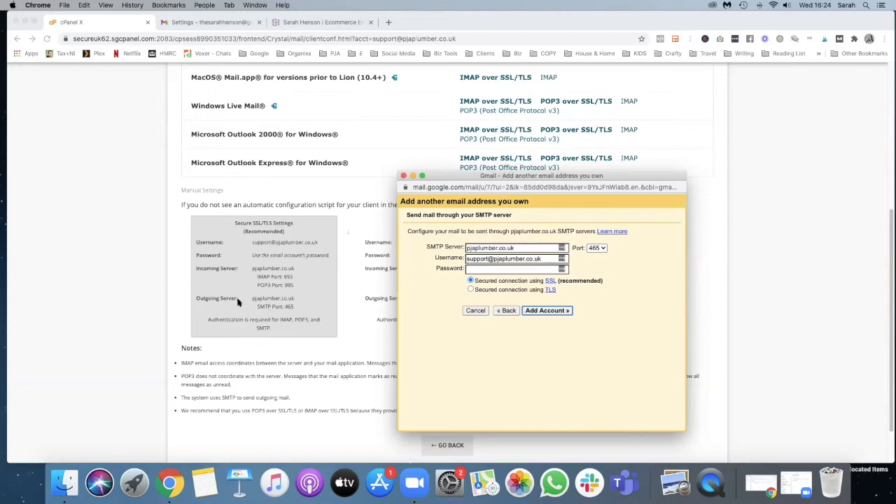
pyautogui.moveTo(300, 246)
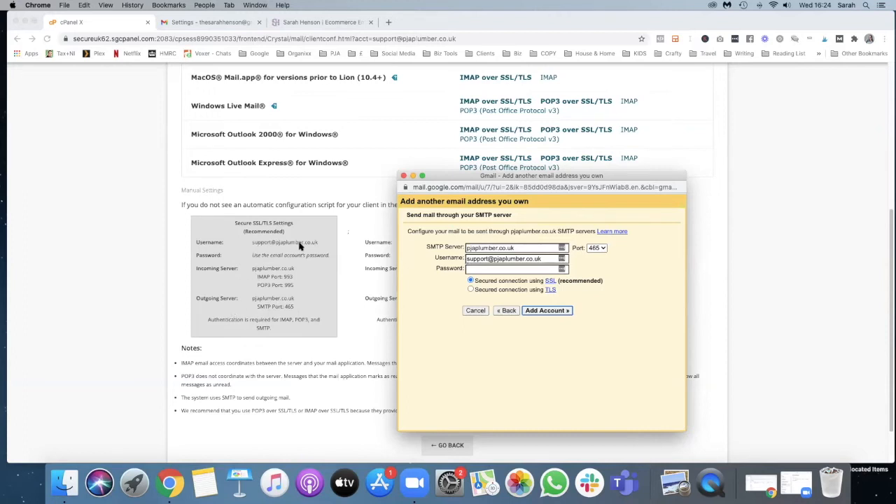
# Enter the SMTP password and add the account, so Gmail sends a confirmation code
pyautogui.click(514, 268)
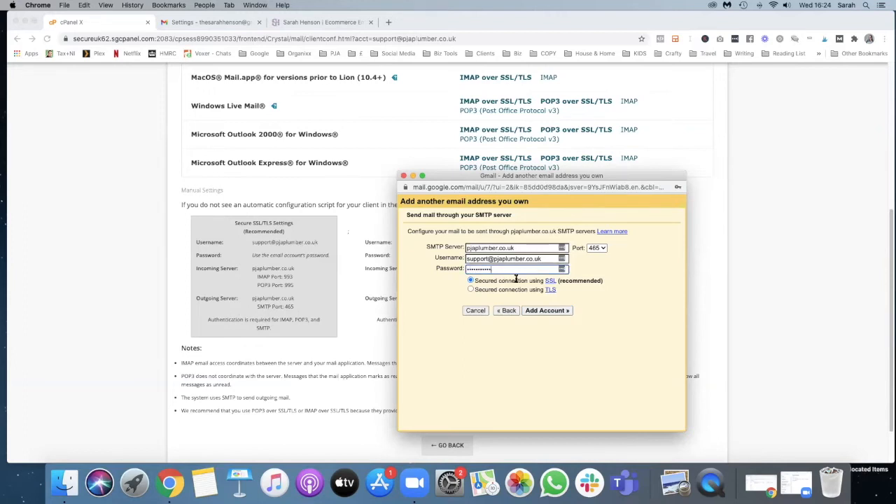
pyautogui.click(548, 310)
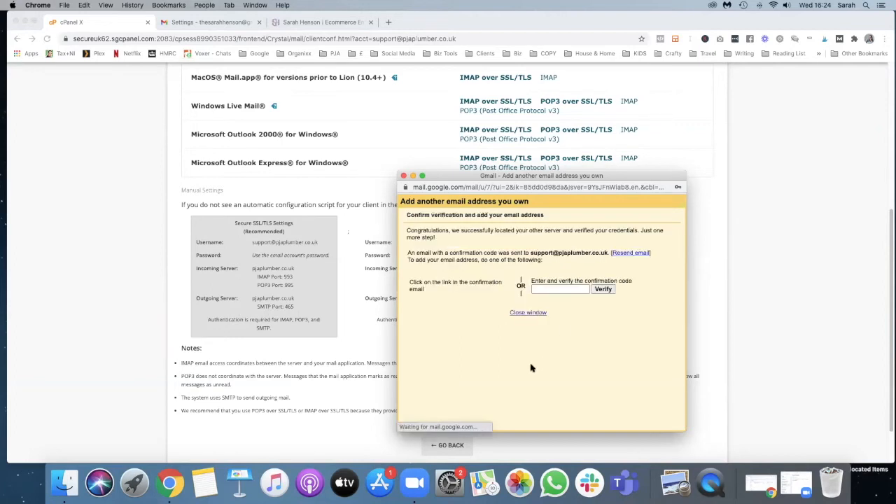
pyautogui.click(559, 288)
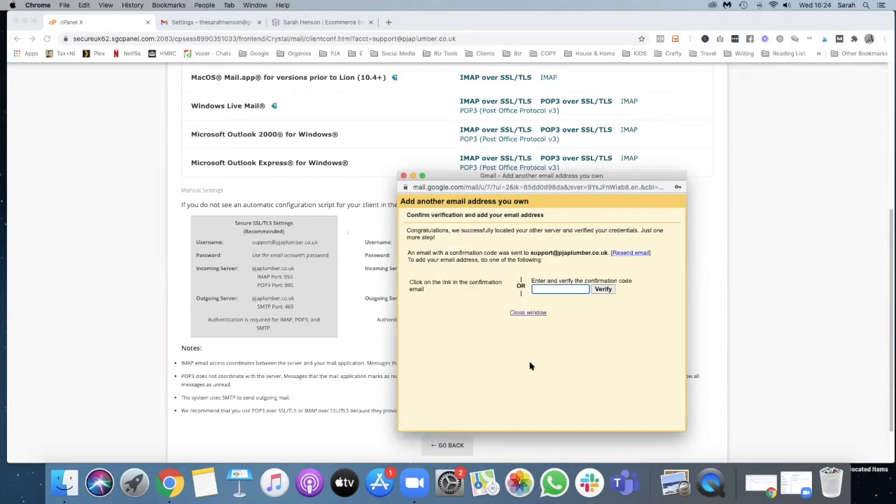
pyautogui.click(558, 288)
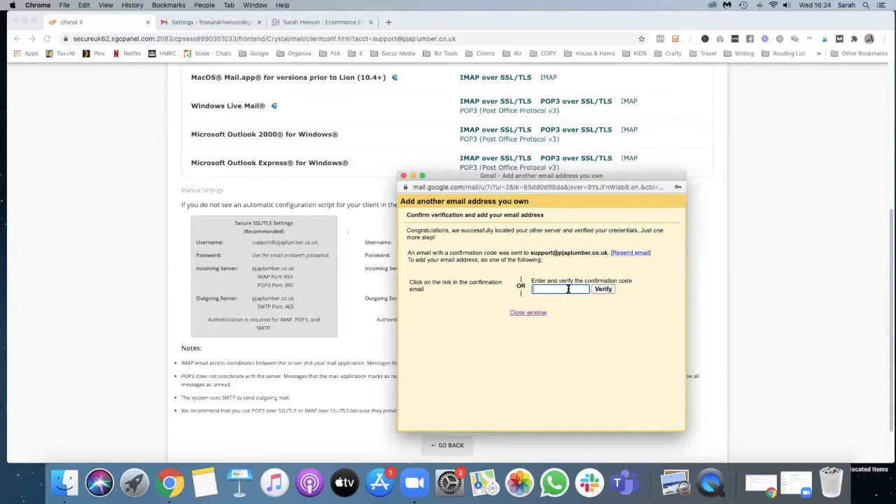
pyautogui.moveTo(545, 259)
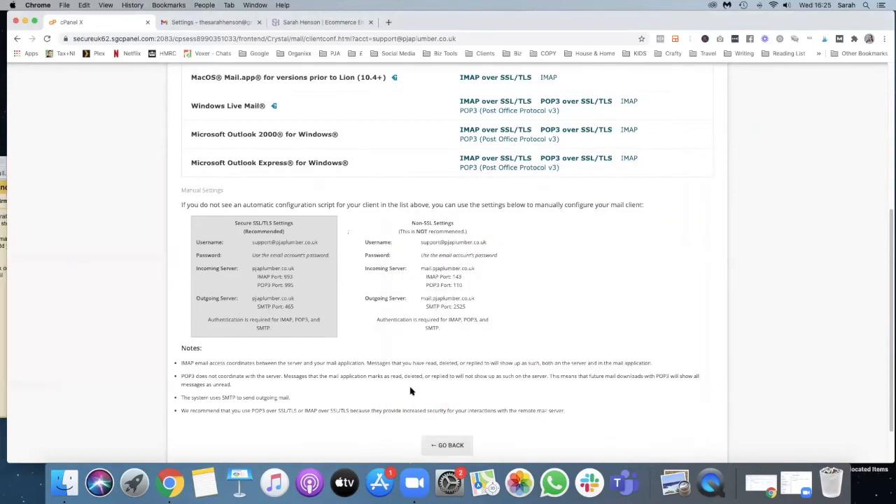
# Open webmail for the support mailbox through its More menu in cPanel
pyautogui.scroll(3)
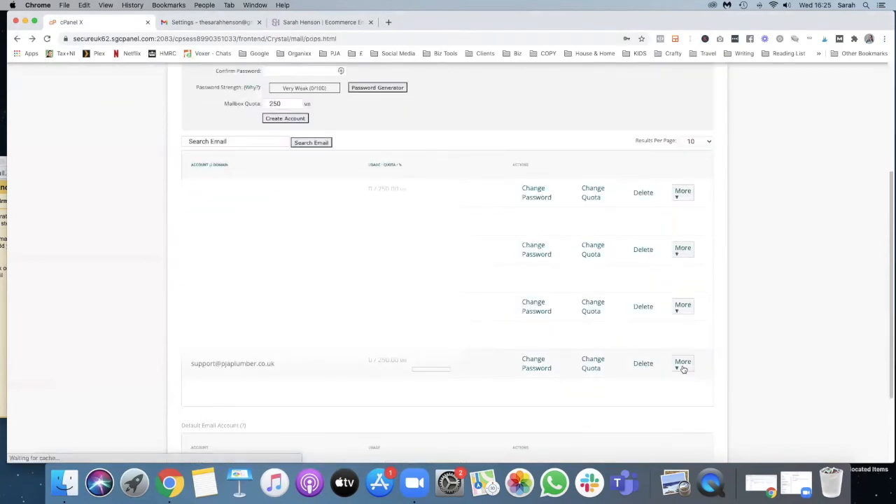
pyautogui.click(683, 363)
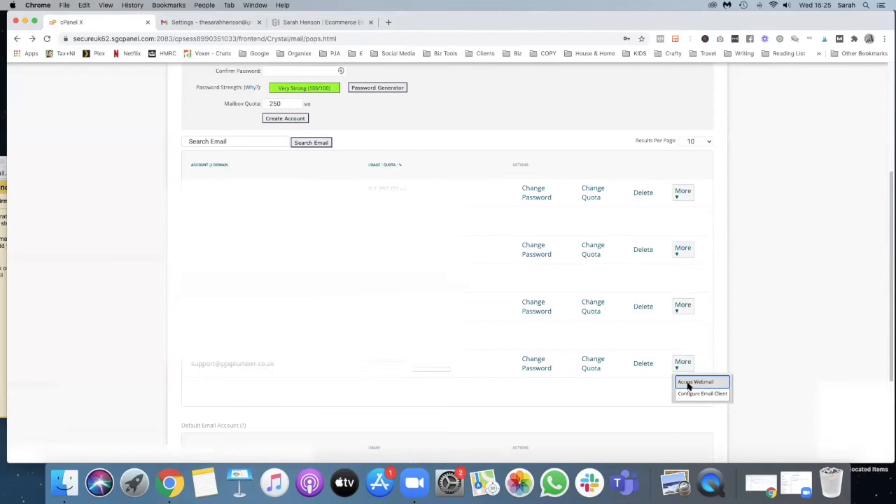
pyautogui.click(695, 381)
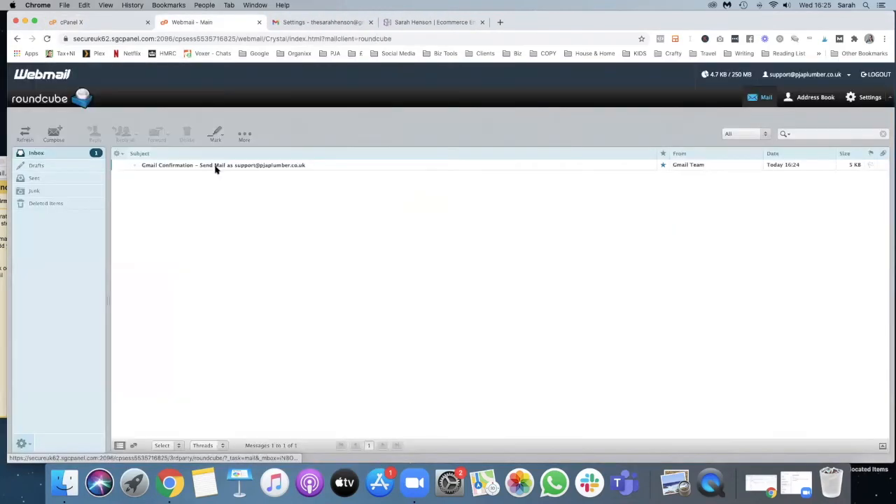
# Open the Gmail Confirmation email, copy its code, and submit it for verification
pyautogui.click(222, 165)
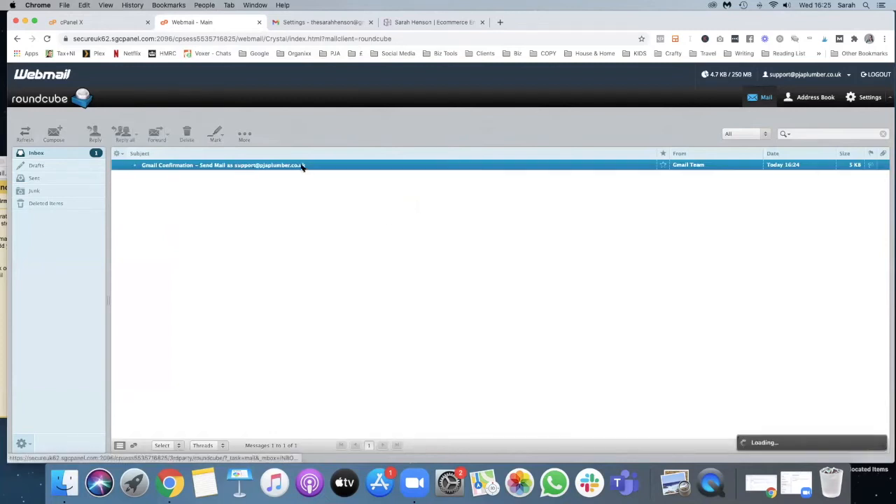
pyautogui.click(223, 165)
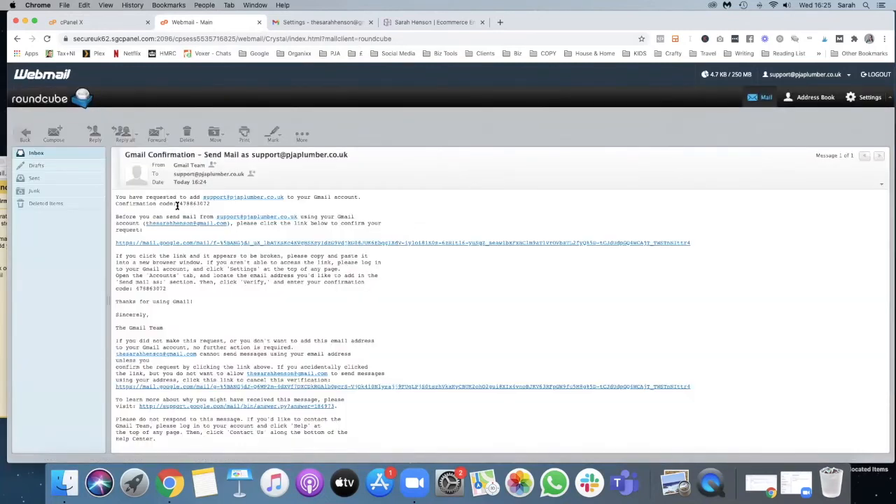
pyautogui.doubleClick(195, 203)
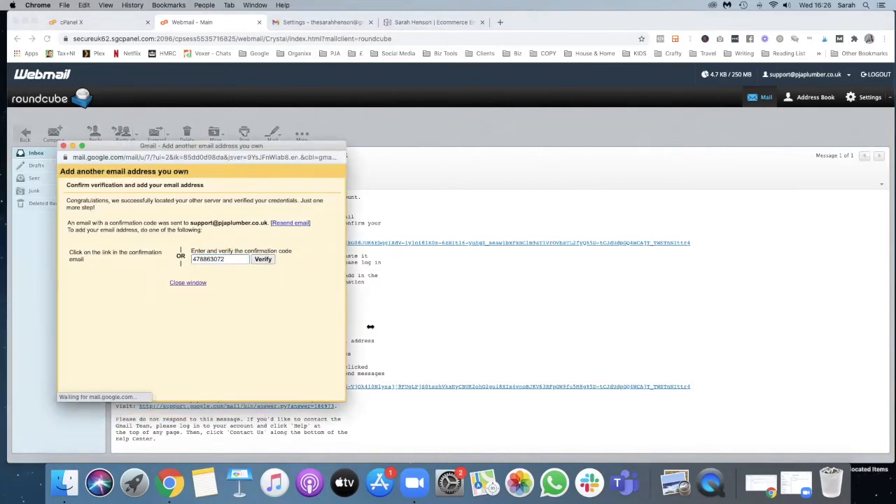
pyautogui.click(188, 282)
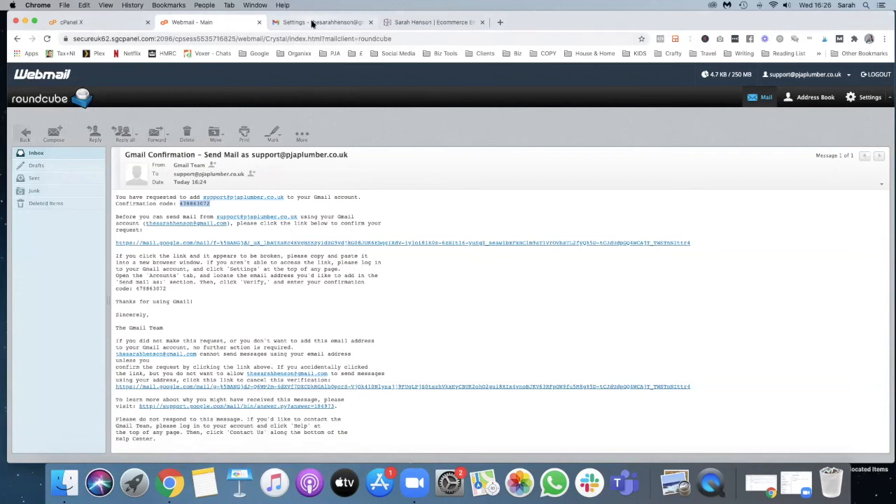
pyautogui.click(322, 22)
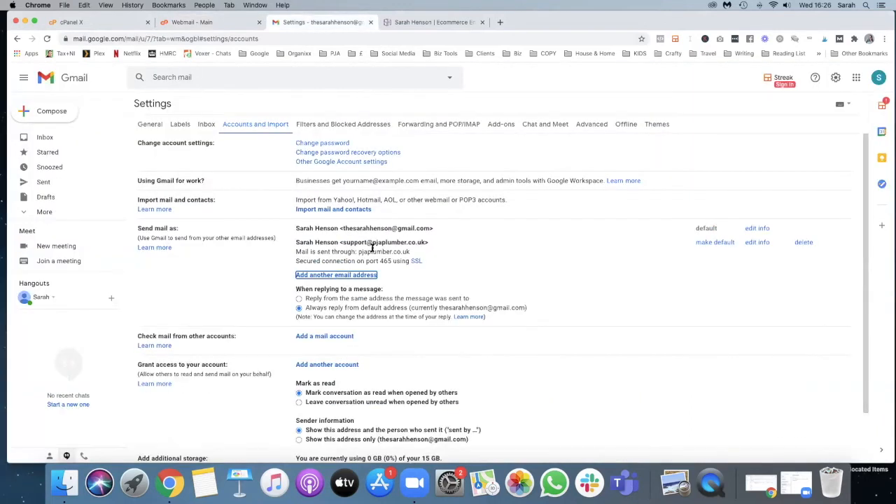
pyautogui.moveTo(412, 264)
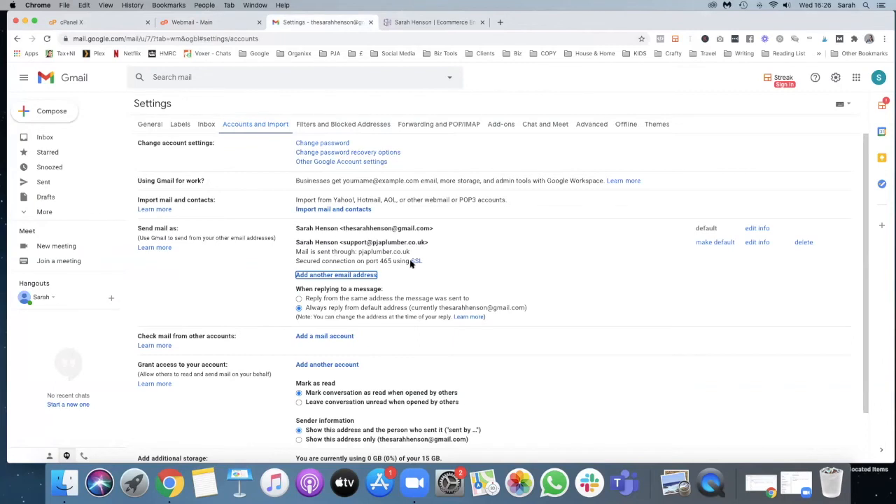
pyautogui.moveTo(155, 343)
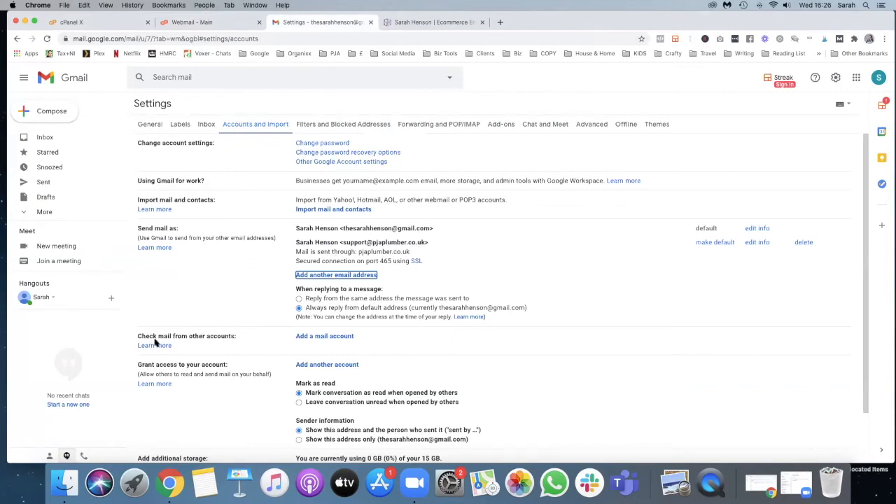
pyautogui.moveTo(197, 344)
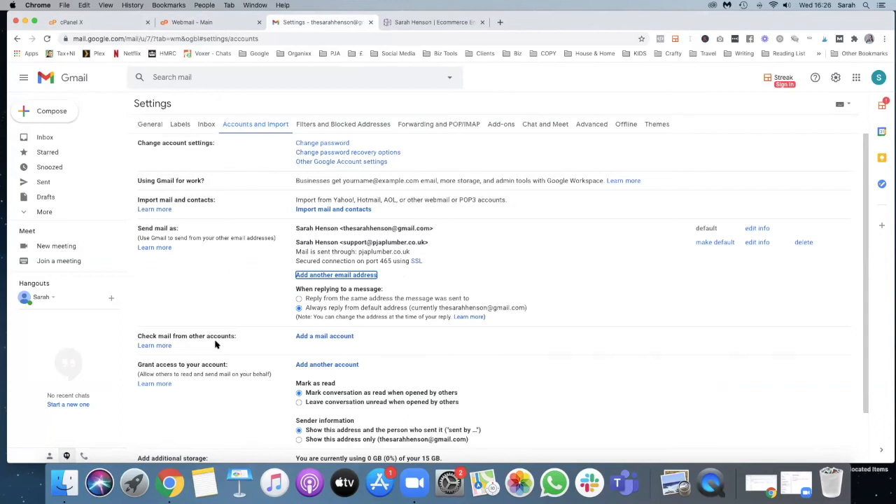
pyautogui.moveTo(324, 336)
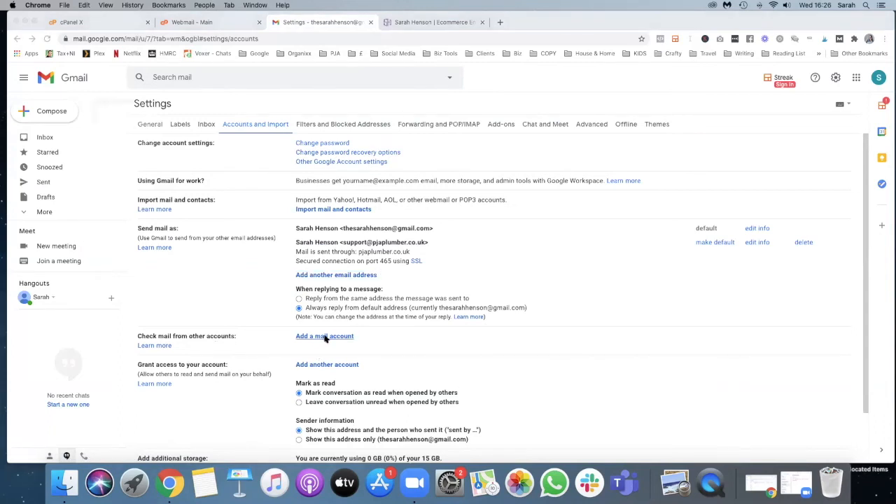
pyautogui.click(324, 336)
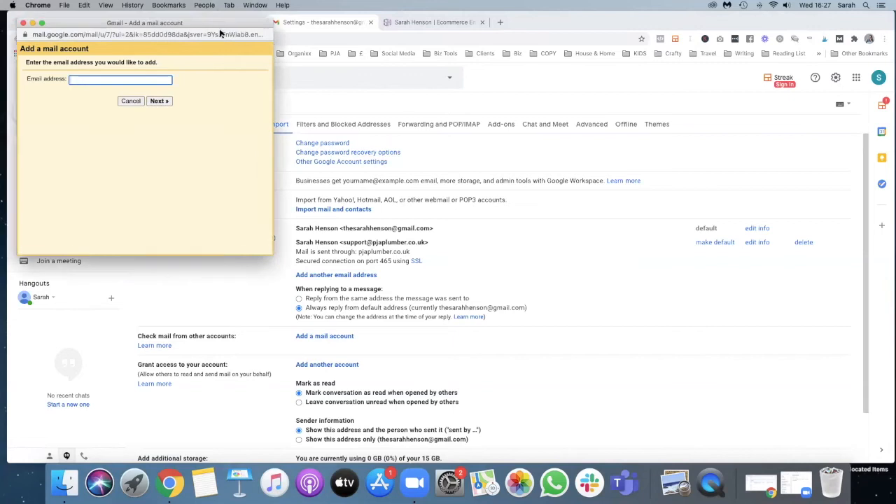
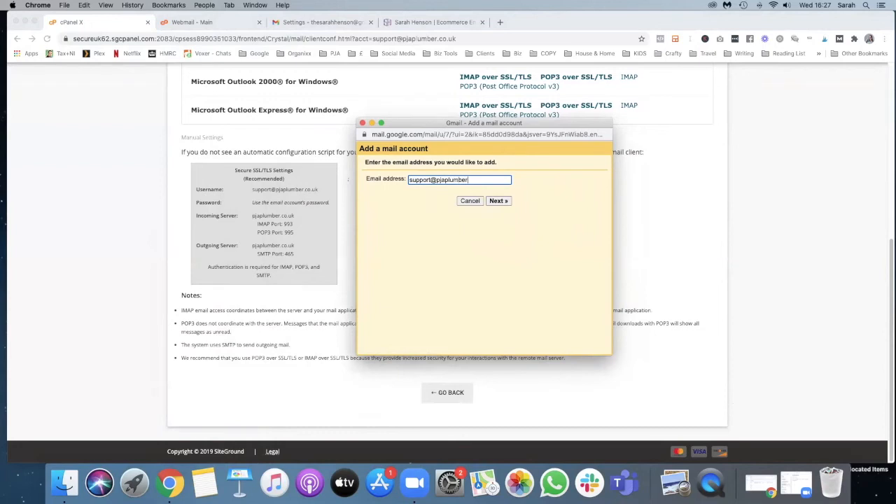
pyautogui.click(498, 201)
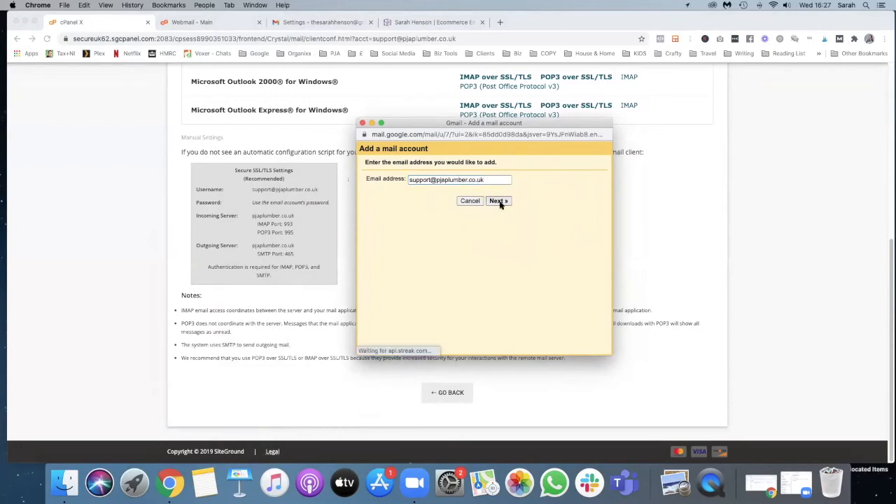
pyautogui.click(497, 201)
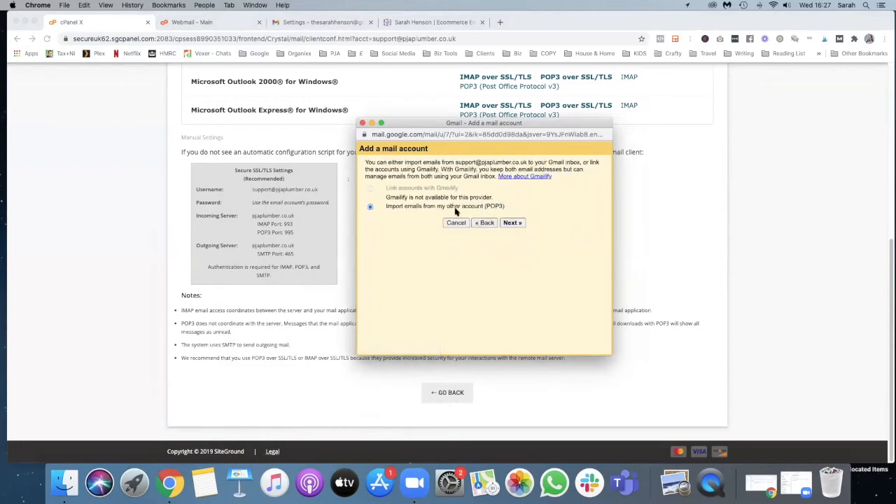
pyautogui.moveTo(275, 240)
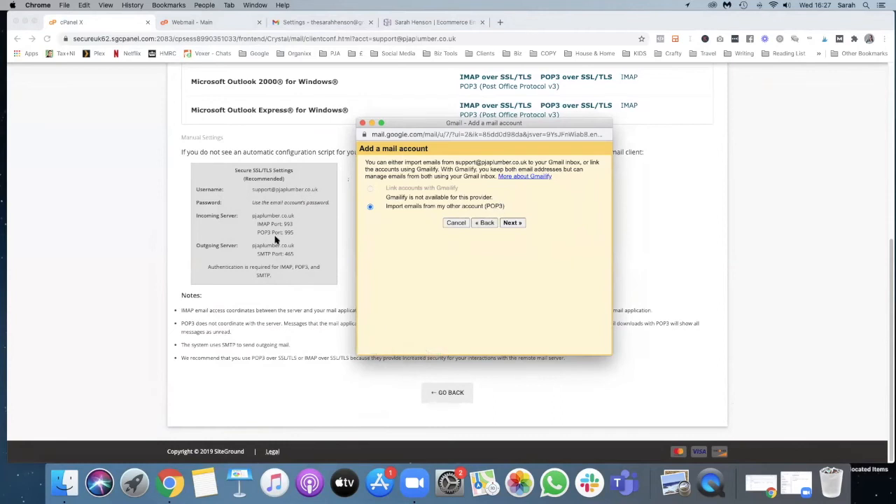
pyautogui.moveTo(493, 261)
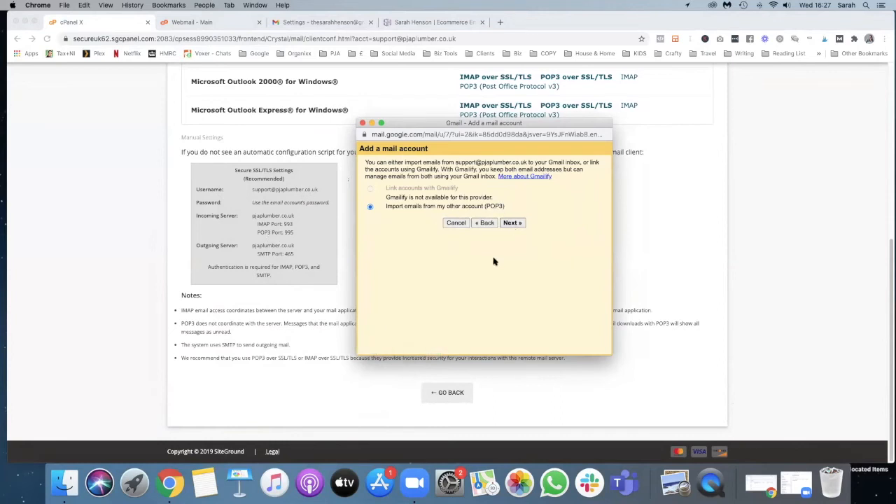
# Enter POP3 server pjaplumber.co.uk, port 995 and labelling, then attempt adding the account
pyautogui.click(511, 222)
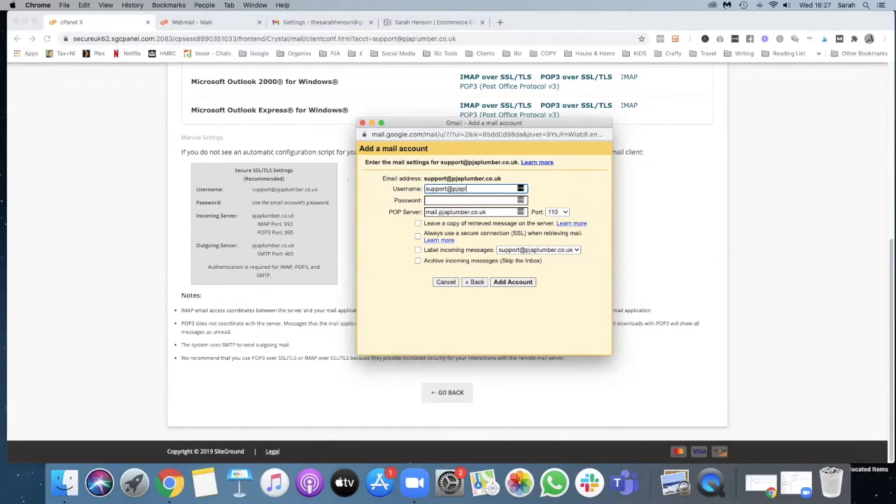
pyautogui.click(475, 200)
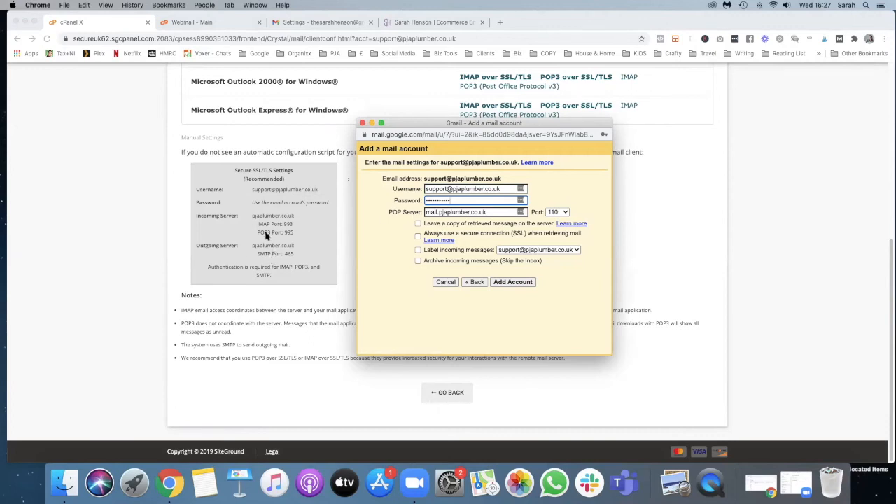
pyautogui.click(473, 211)
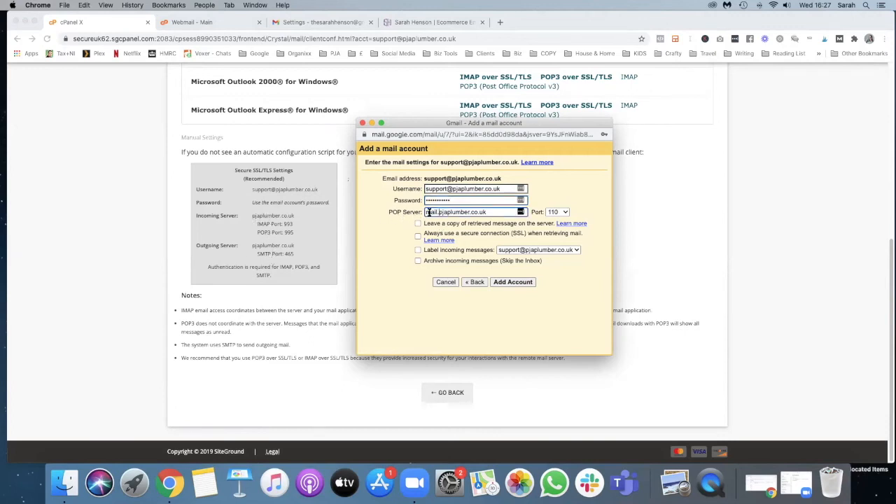
pyautogui.click(472, 211)
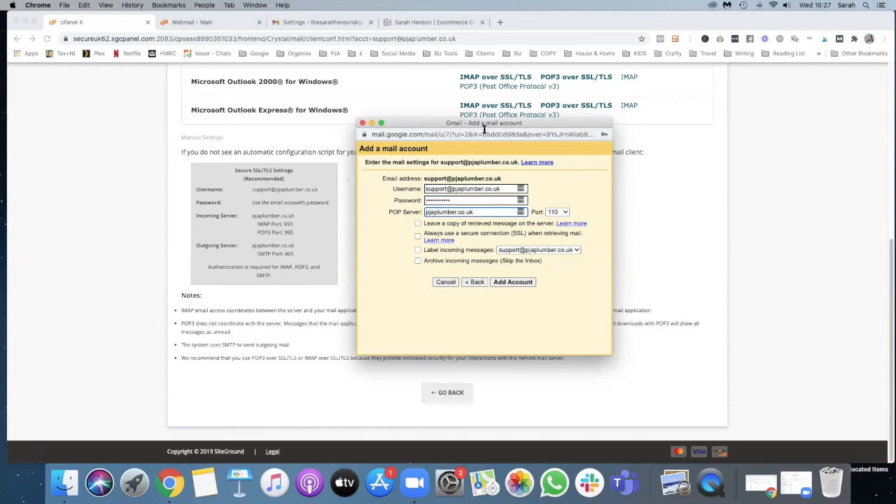
pyautogui.moveTo(483, 122); pyautogui.dragTo(518, 86)
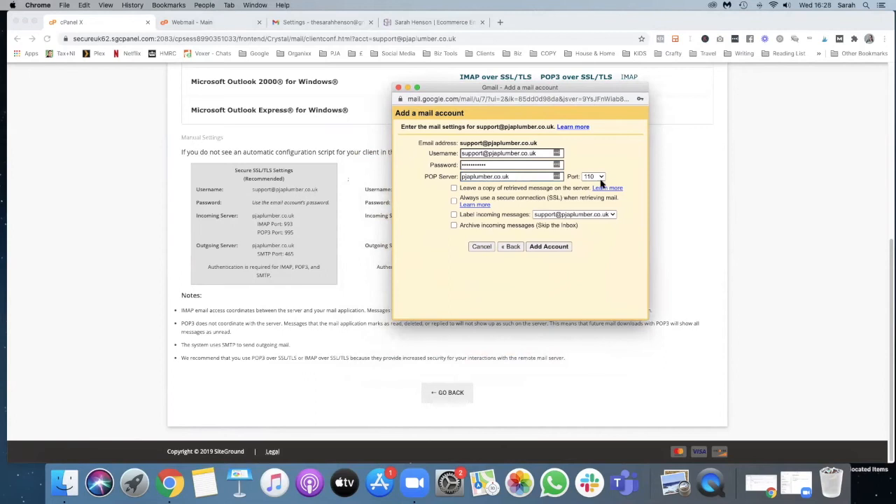
pyautogui.click(593, 175)
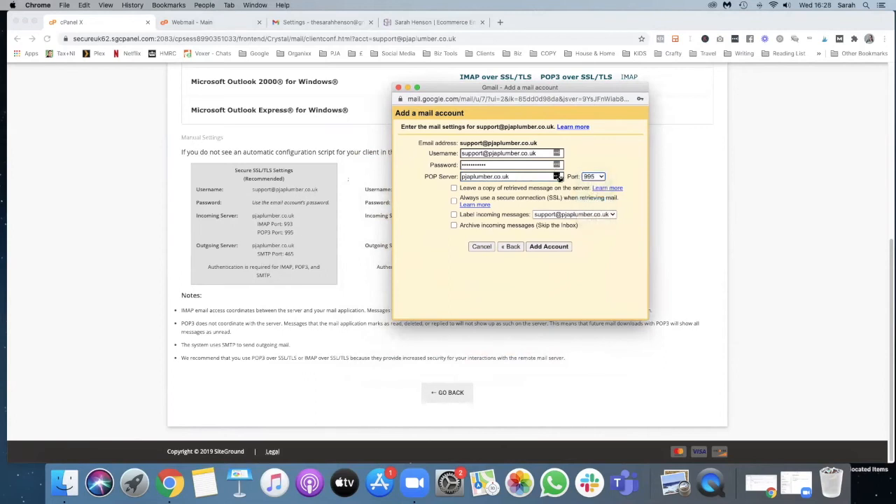
pyautogui.moveTo(485, 212)
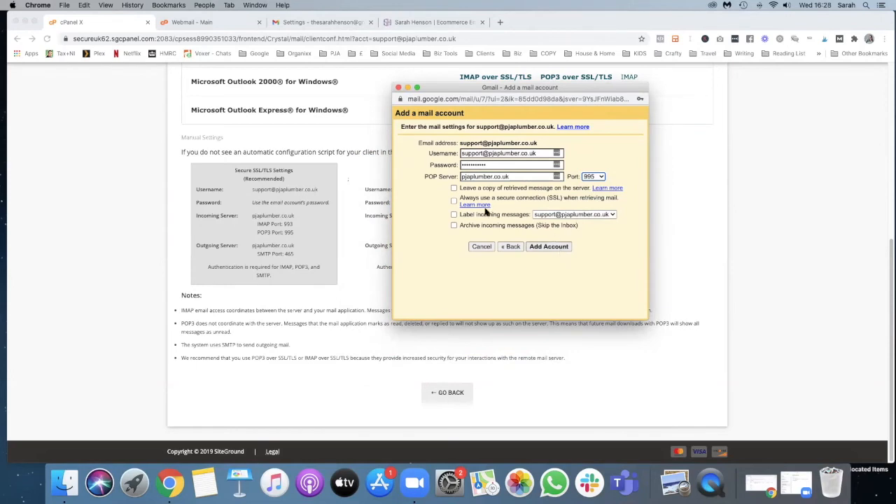
pyautogui.click(454, 214)
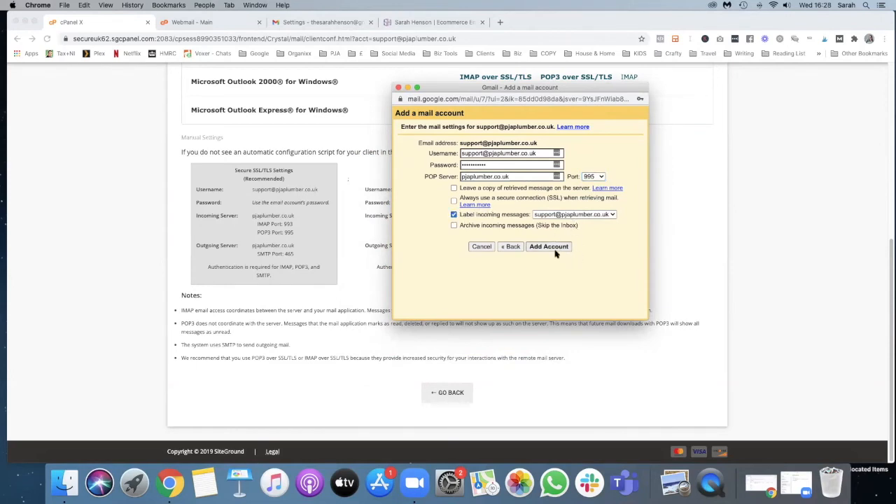
pyautogui.click(549, 246)
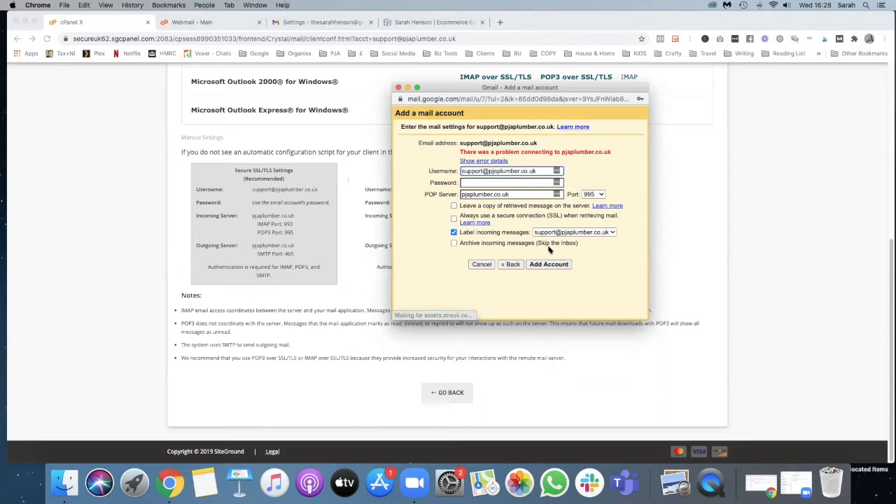
# Re-enter the POP password, set the incoming port to 110, and resubmit the account
pyautogui.moveTo(519, 86); pyautogui.dragTo(249, 235)
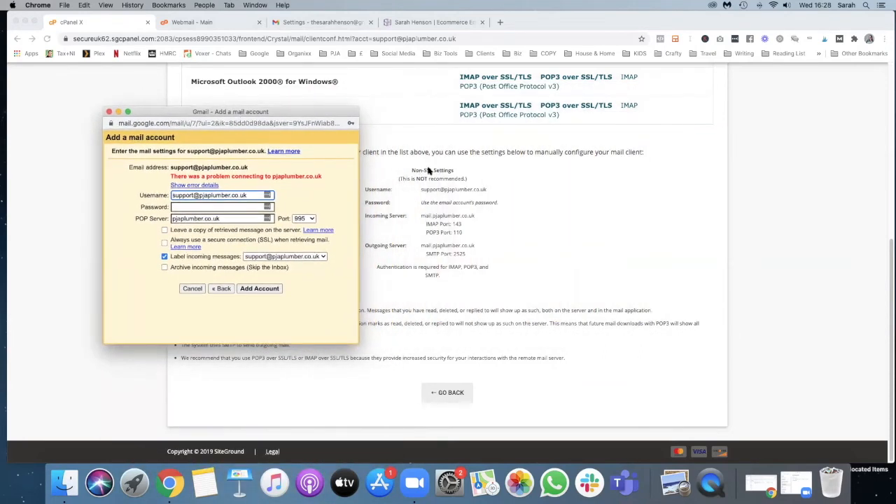
pyautogui.moveTo(373, 224)
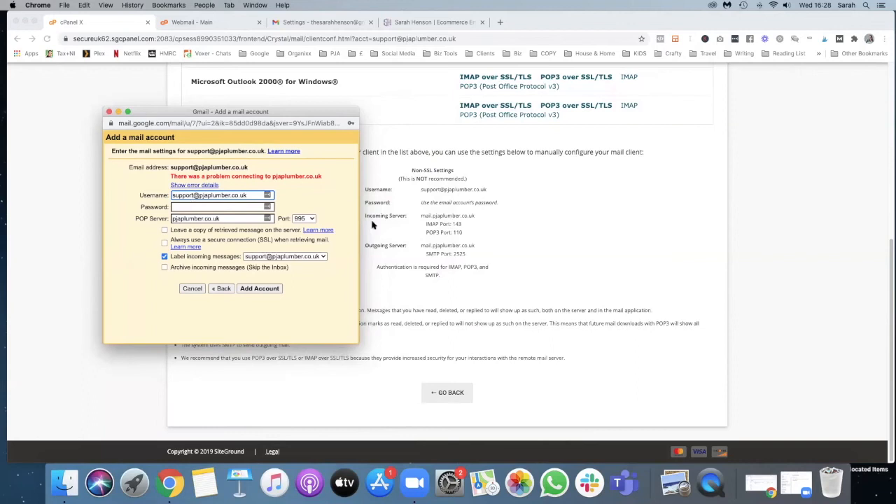
pyautogui.moveTo(468, 236)
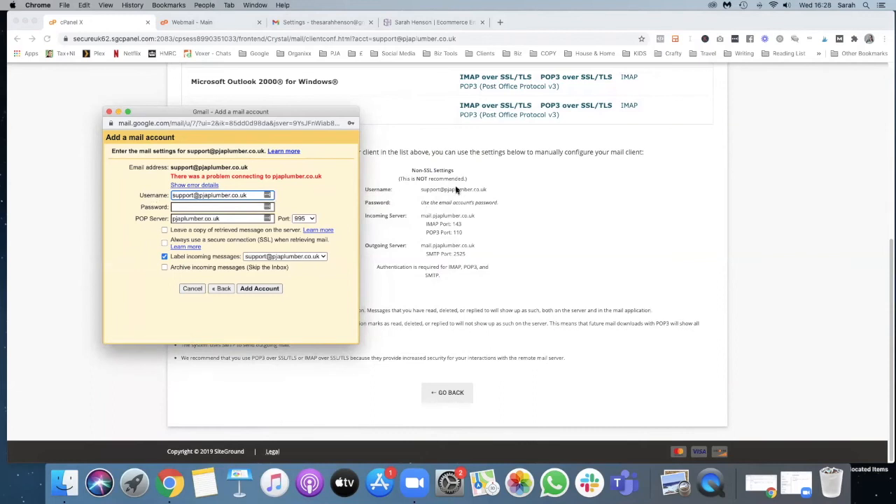
pyautogui.moveTo(203, 232)
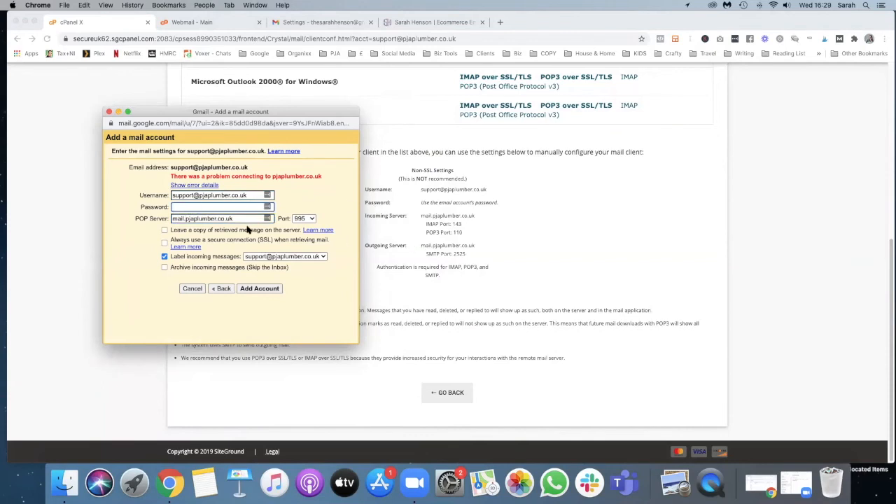
pyautogui.write('••••')
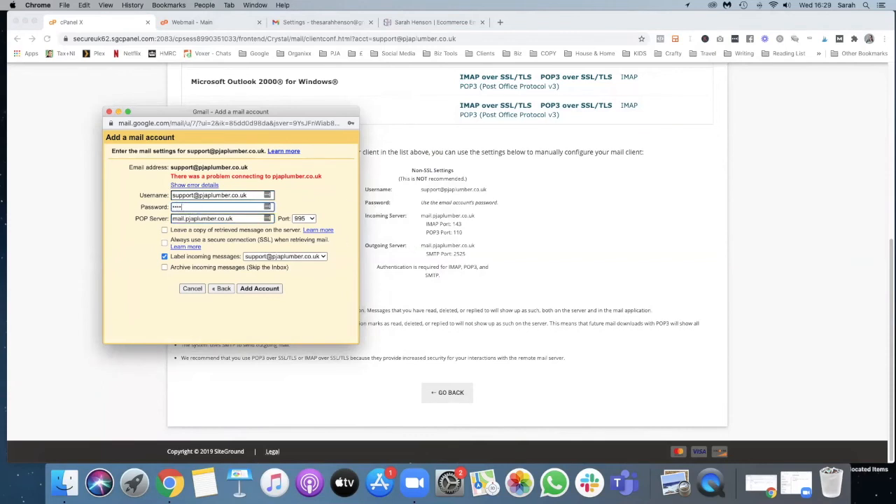
pyautogui.write('password')
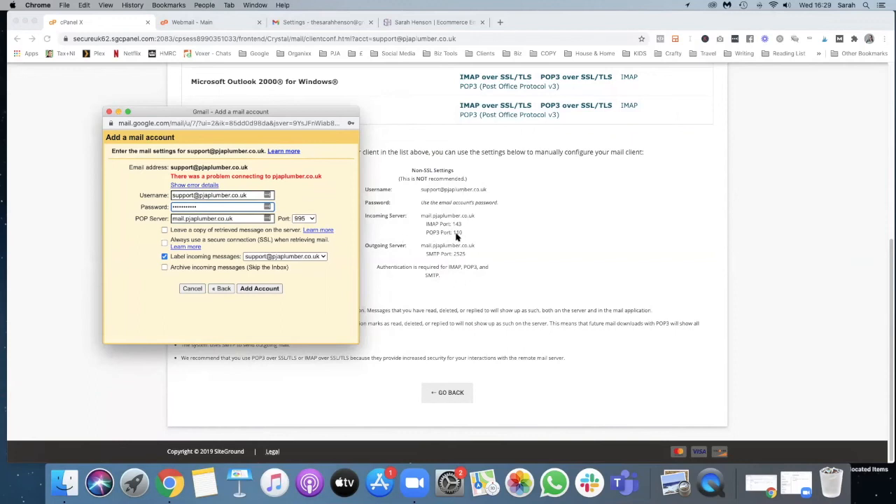
pyautogui.click(303, 217)
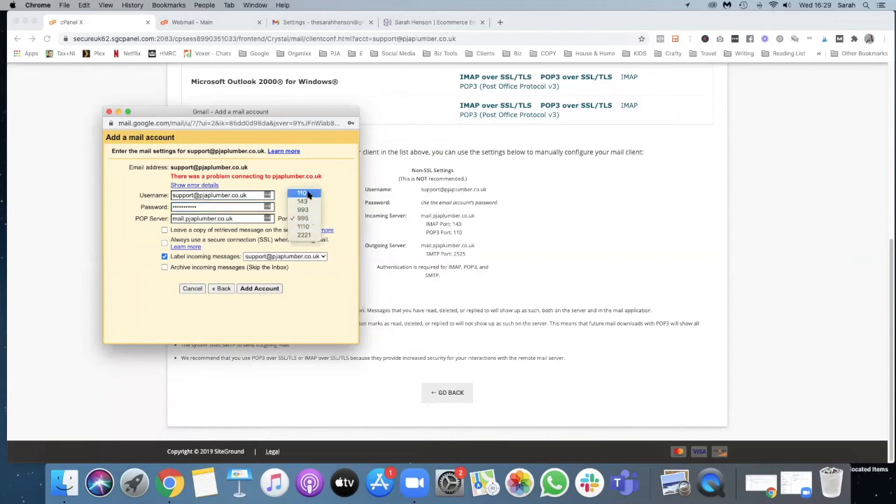
pyautogui.click(259, 289)
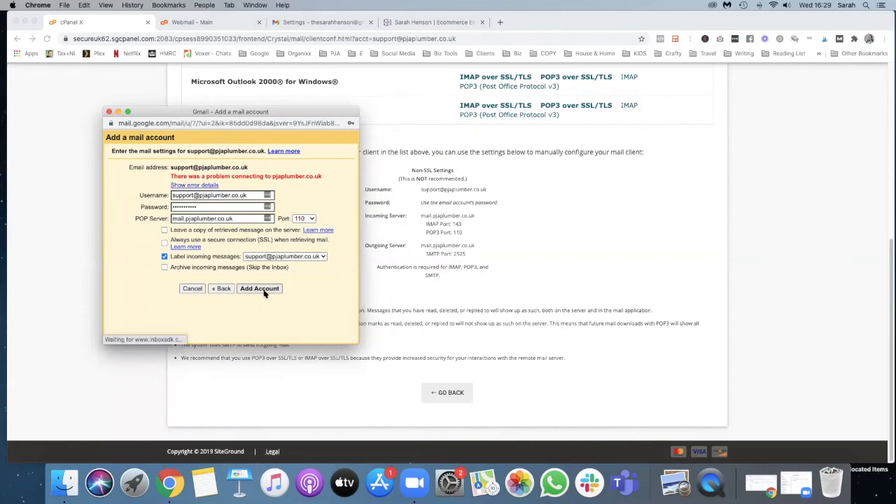
pyautogui.click(258, 288)
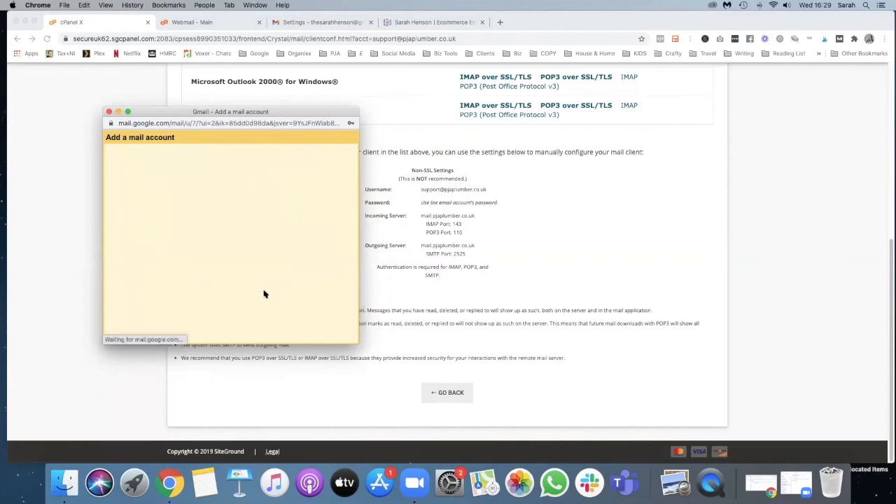
pyautogui.click(109, 111)
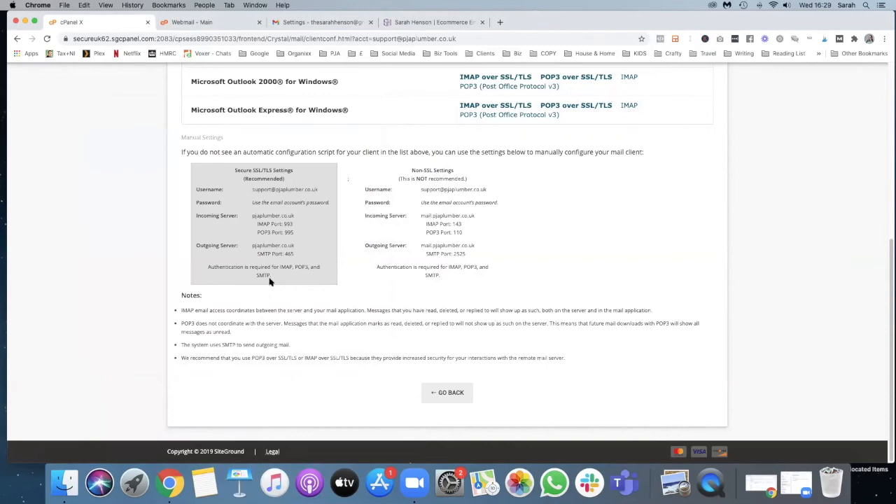
pyautogui.click(322, 22)
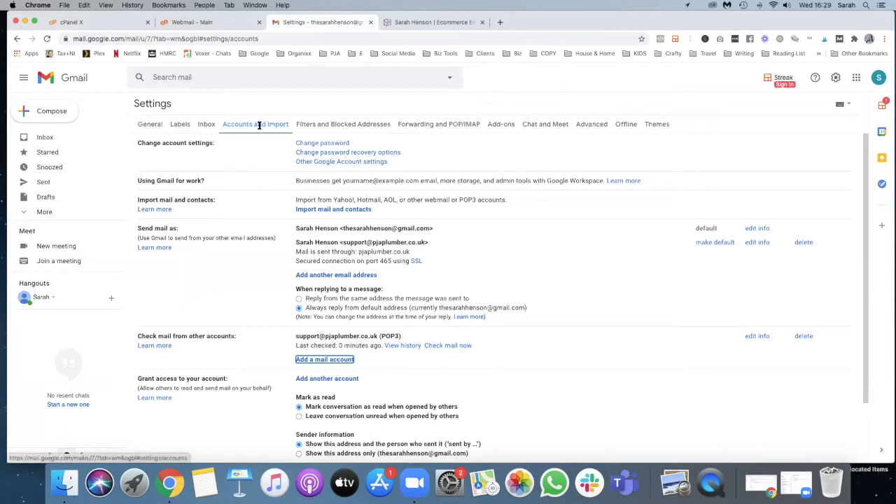
pyautogui.click(45, 111)
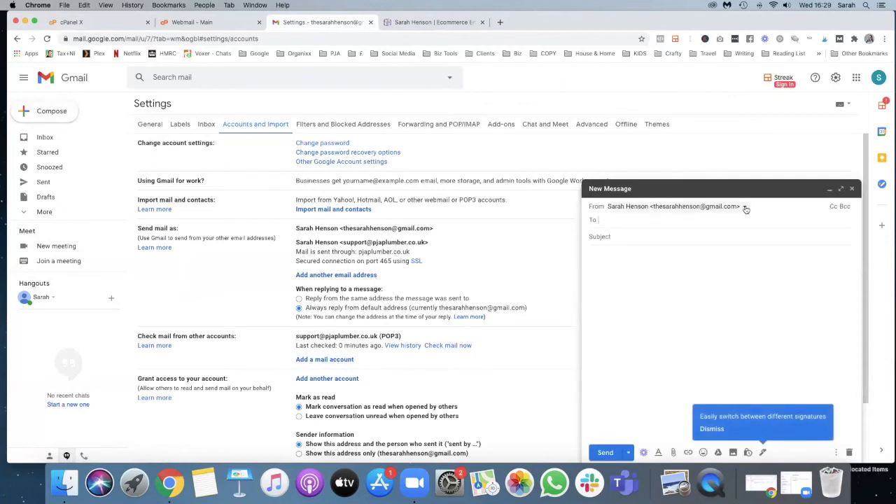
pyautogui.click(745, 206)
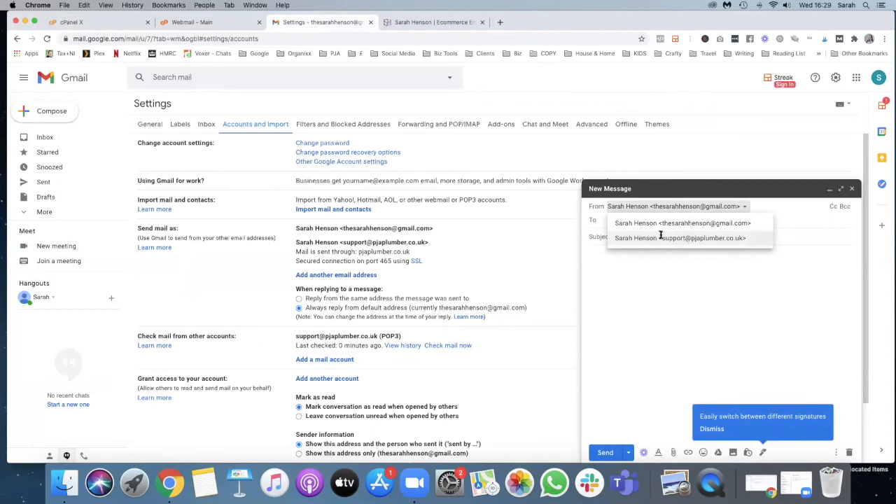
pyautogui.click(678, 237)
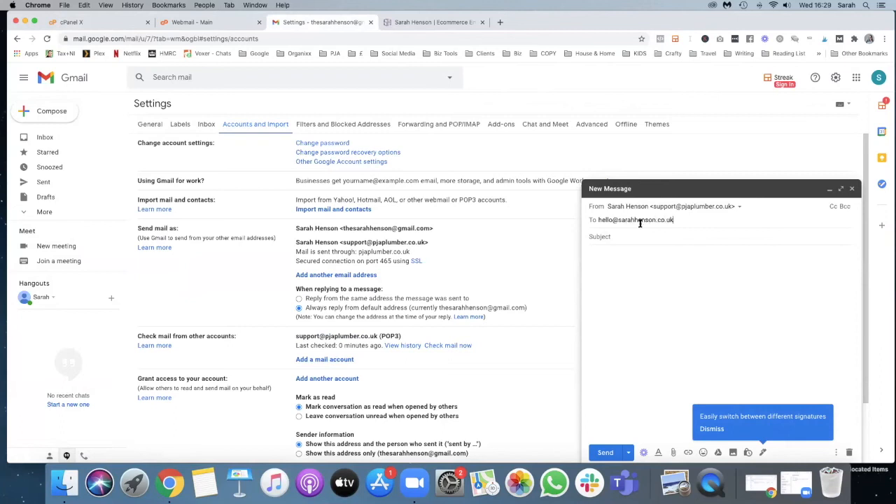
pyautogui.write('Test1')
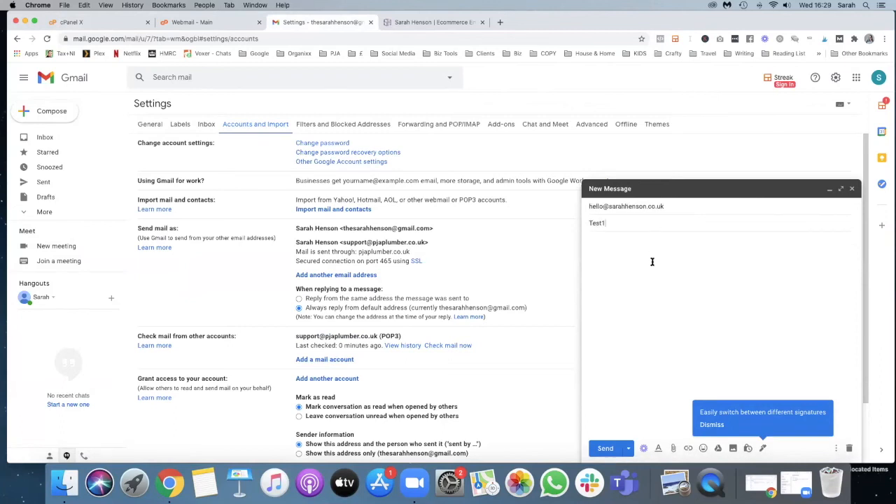
pyautogui.write('Test1')
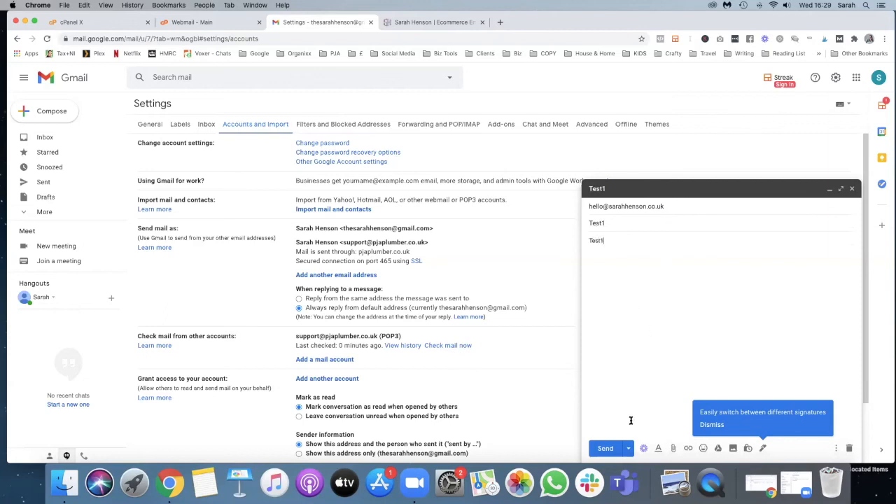
pyautogui.click(604, 448)
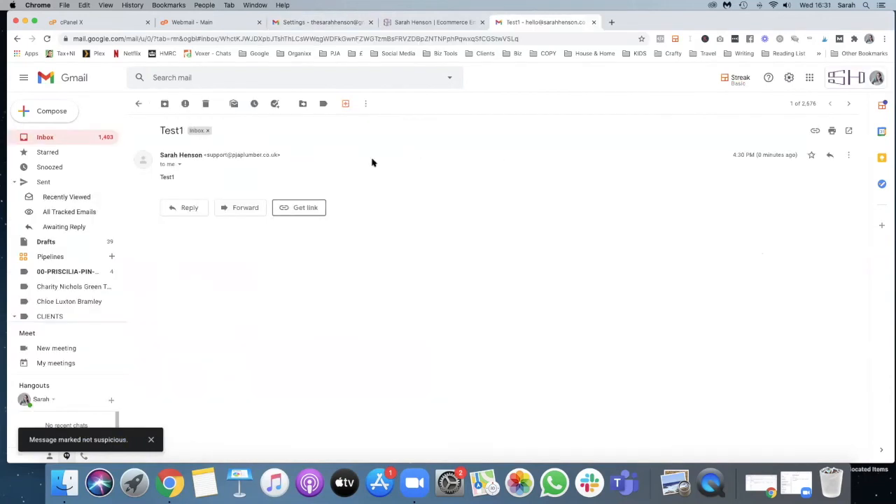
pyautogui.moveTo(287, 154)
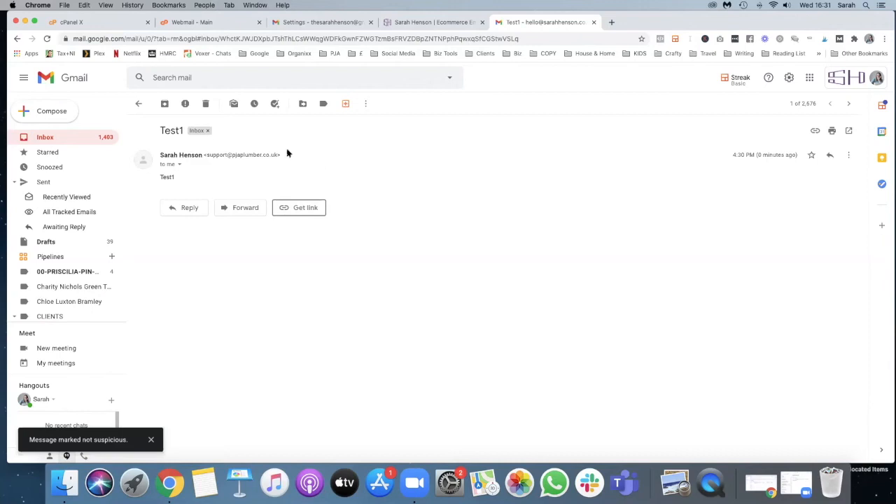
pyautogui.moveTo(177, 162)
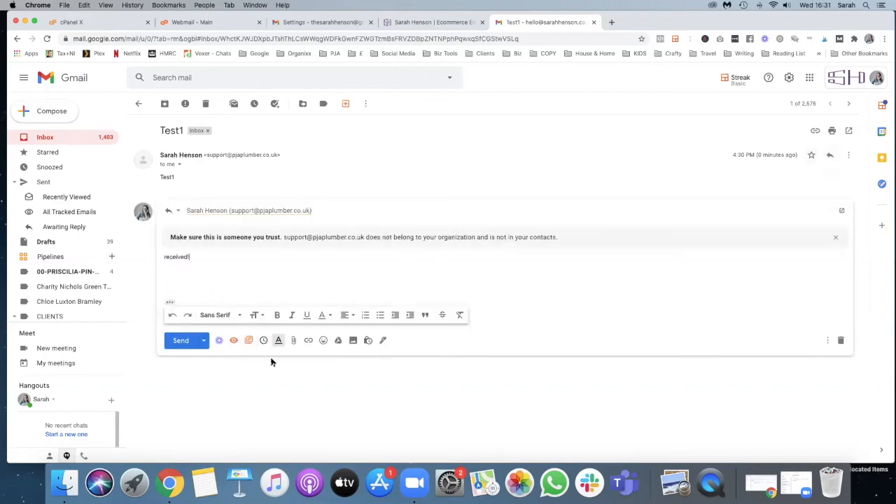
# Send the 'received!' reply to the Test1 message from the receiving inbox
pyautogui.click(180, 340)
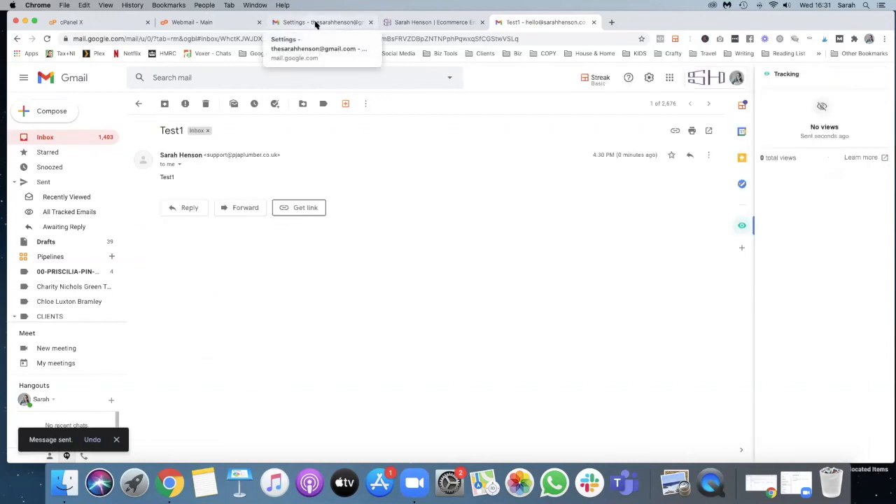
# Open the Test1 thread in the Gmail inbox to view the arrived 'received!' reply
pyautogui.click(322, 21)
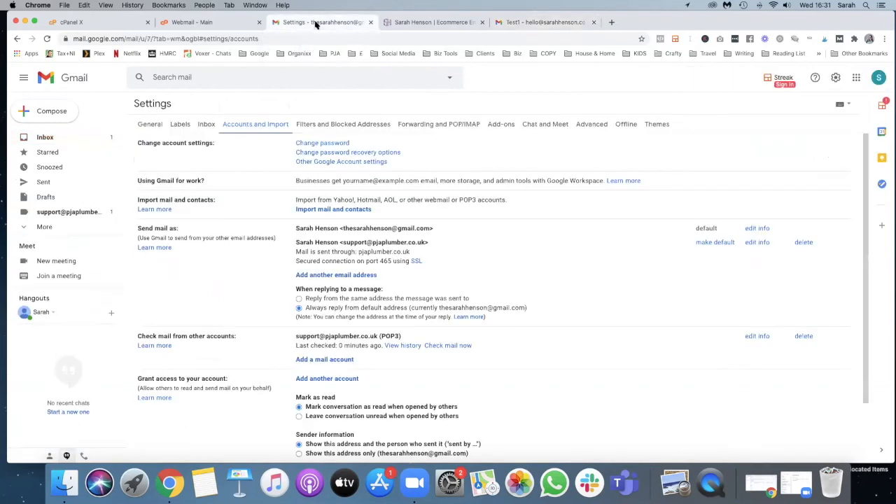
pyautogui.moveTo(45, 137)
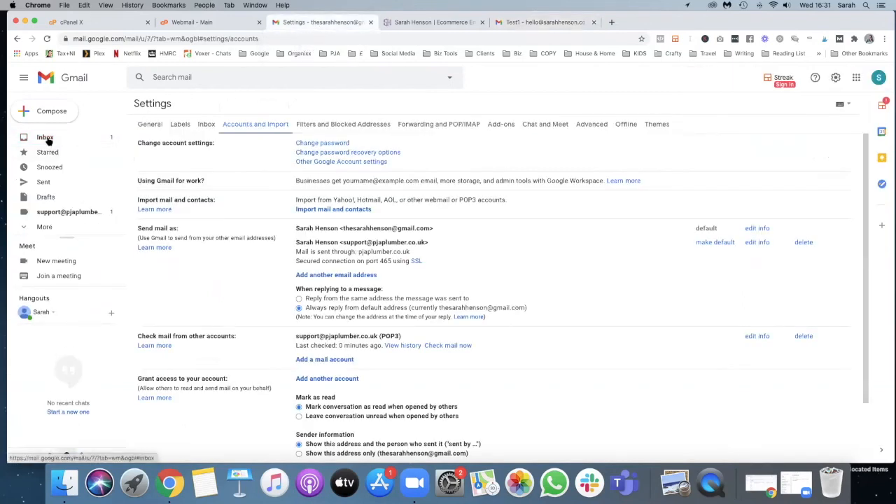
pyautogui.click(45, 136)
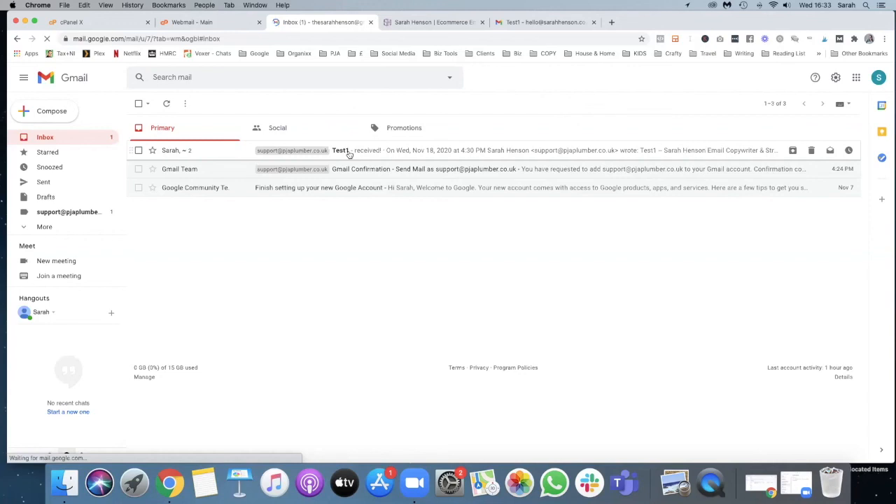
pyautogui.click(350, 150)
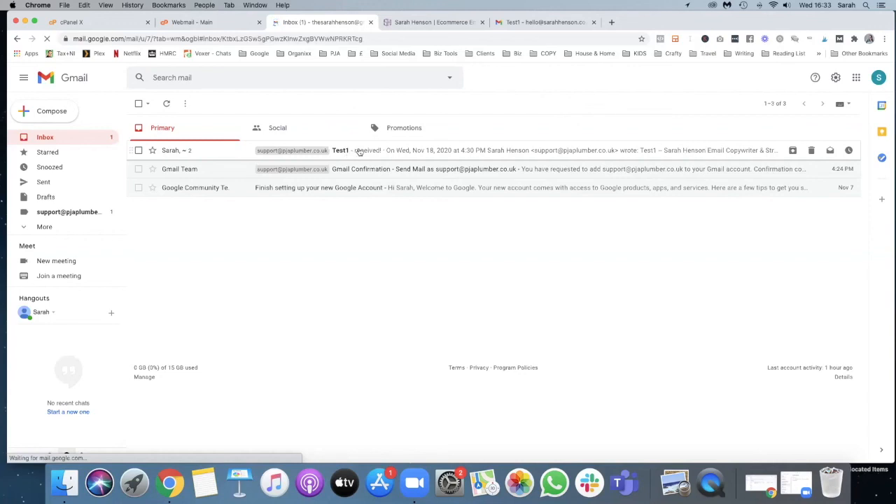
pyautogui.click(341, 150)
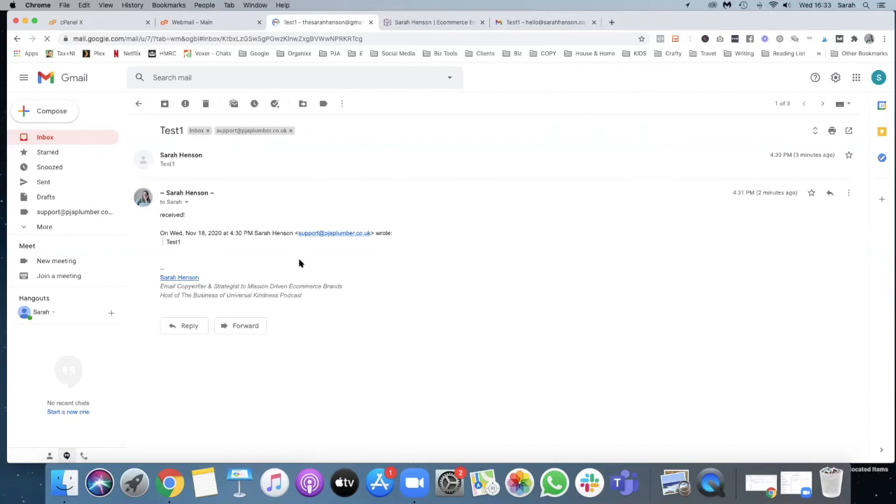
pyautogui.click(138, 104)
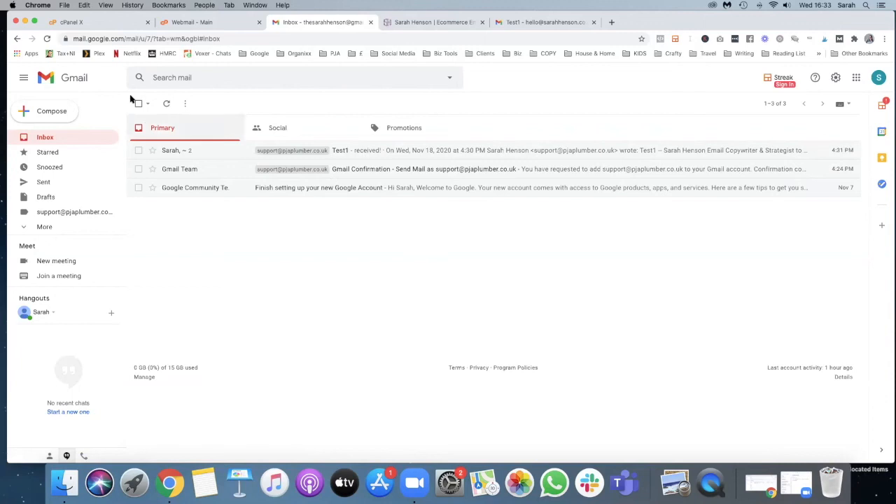
pyautogui.click(51, 110)
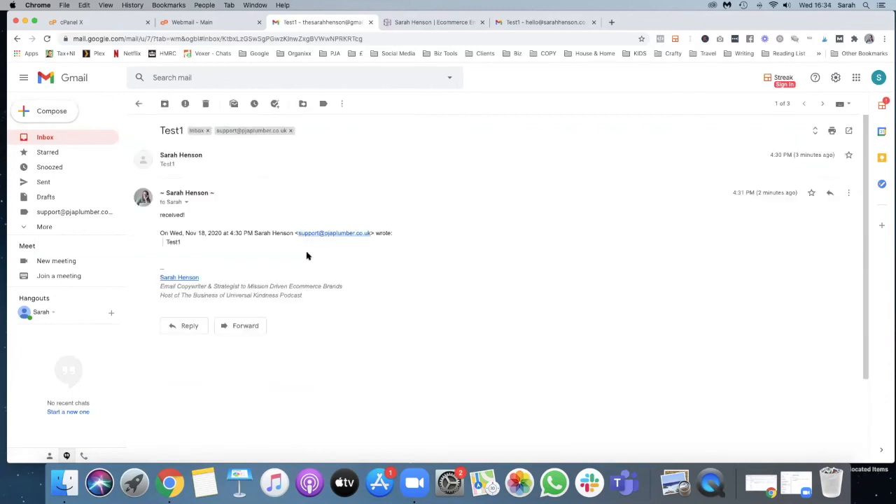
pyautogui.moveTo(827, 195)
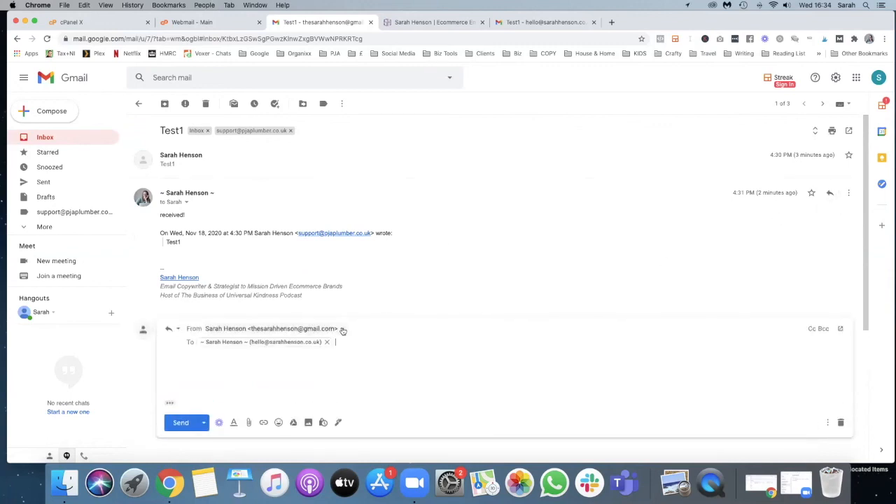
pyautogui.click(342, 328)
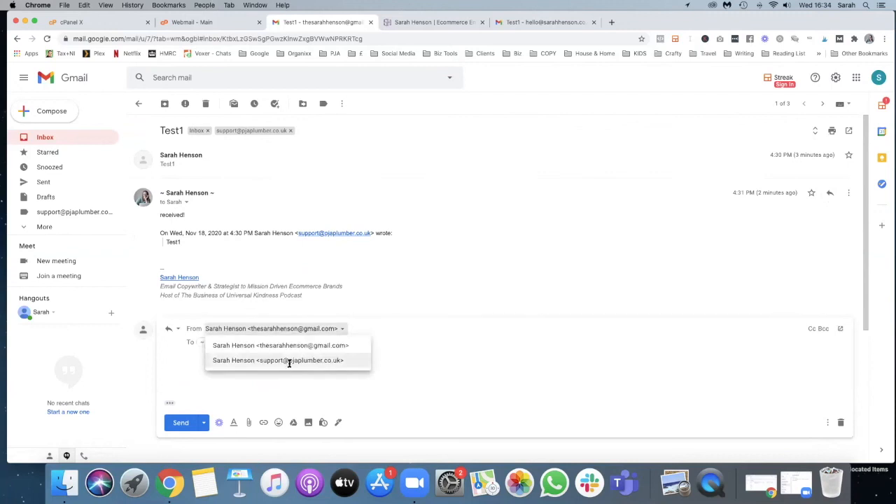
pyautogui.click(277, 360)
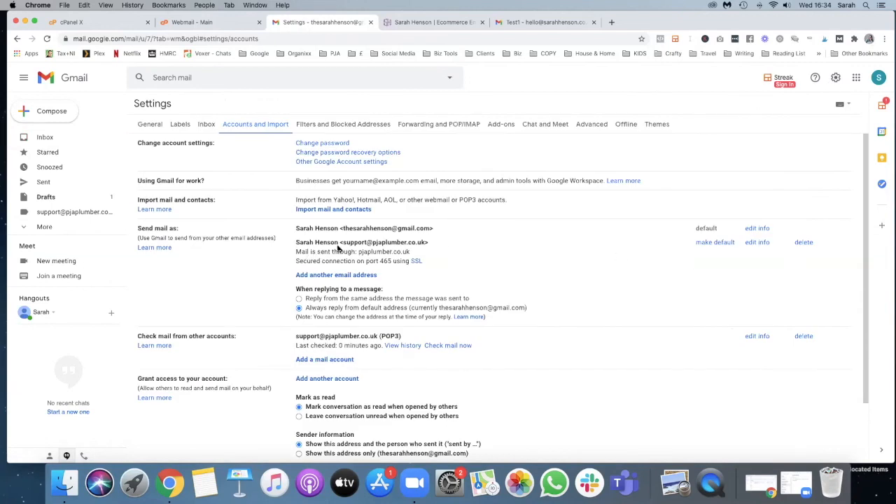
pyautogui.doubleClick(362, 242)
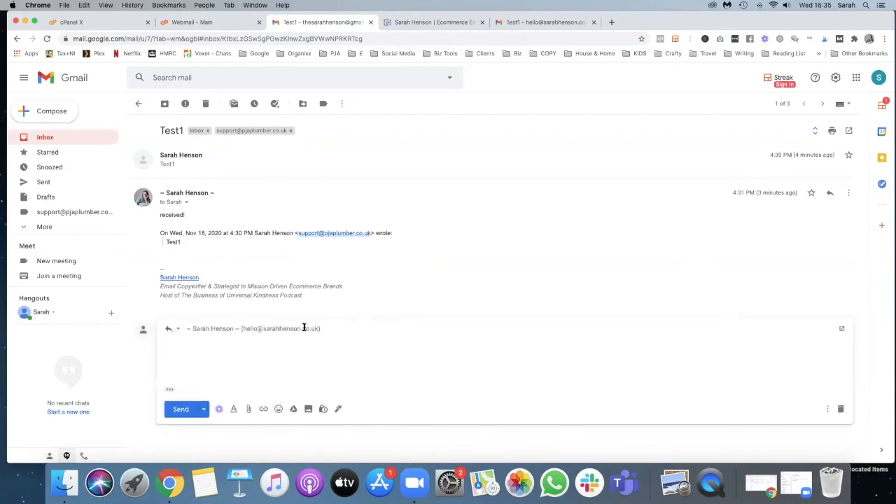
pyautogui.click(255, 328)
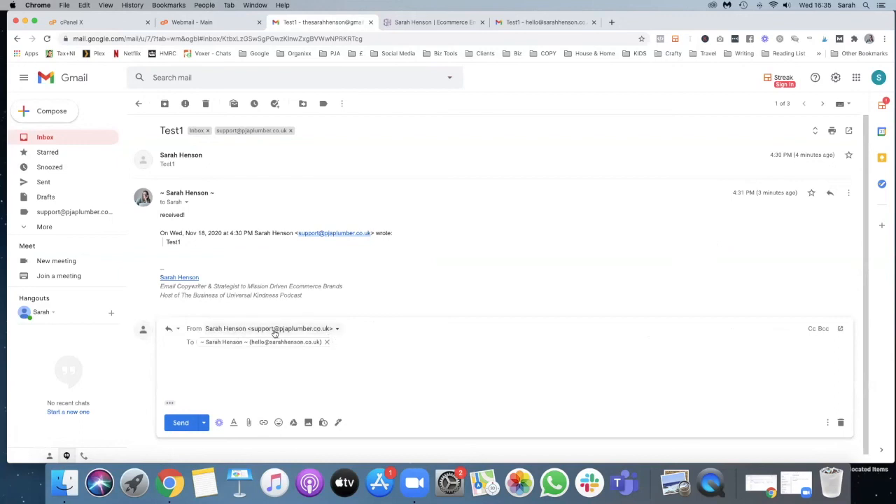
pyautogui.moveTo(374, 334)
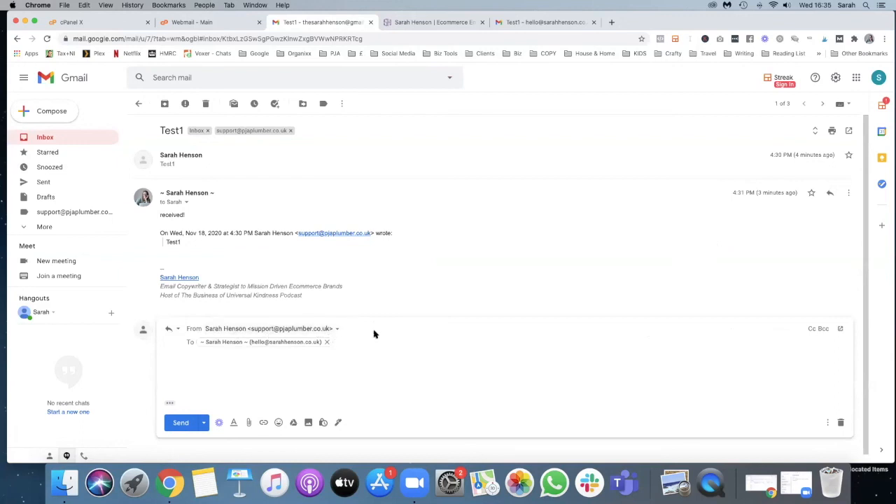
pyautogui.moveTo(443, 287)
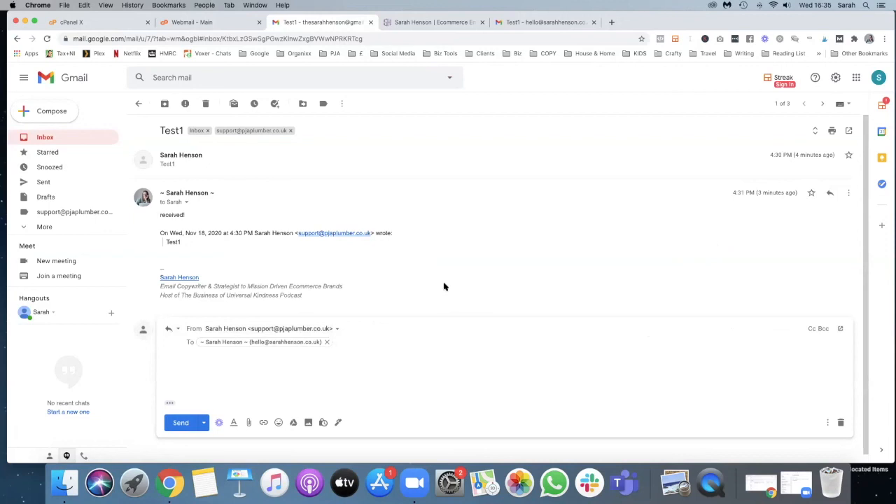